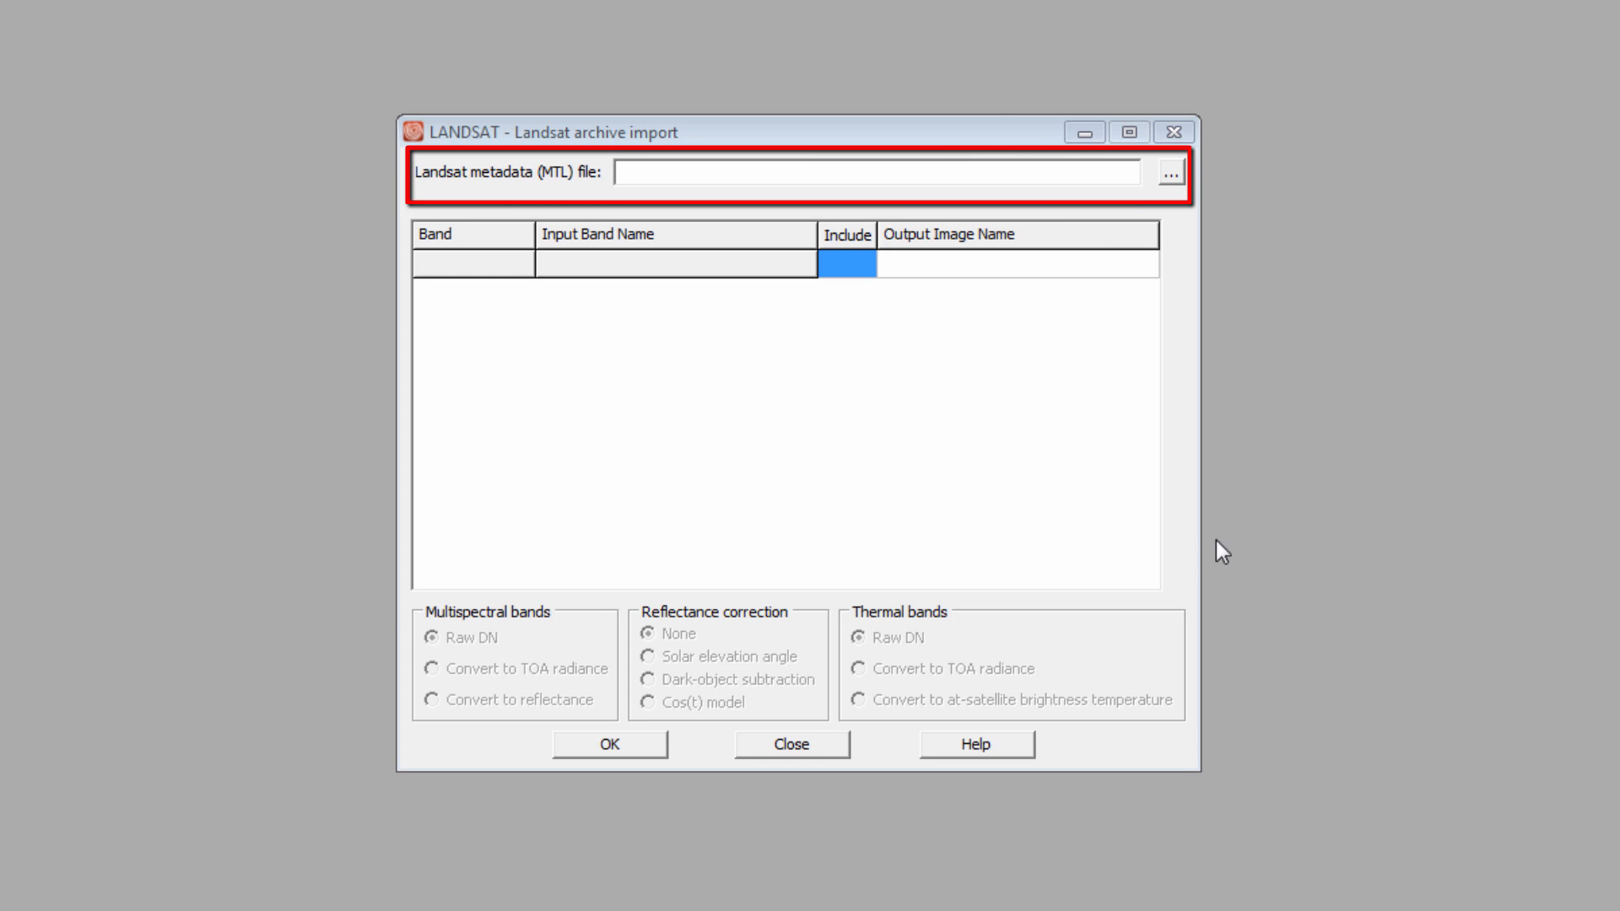
left_click(1168, 174)
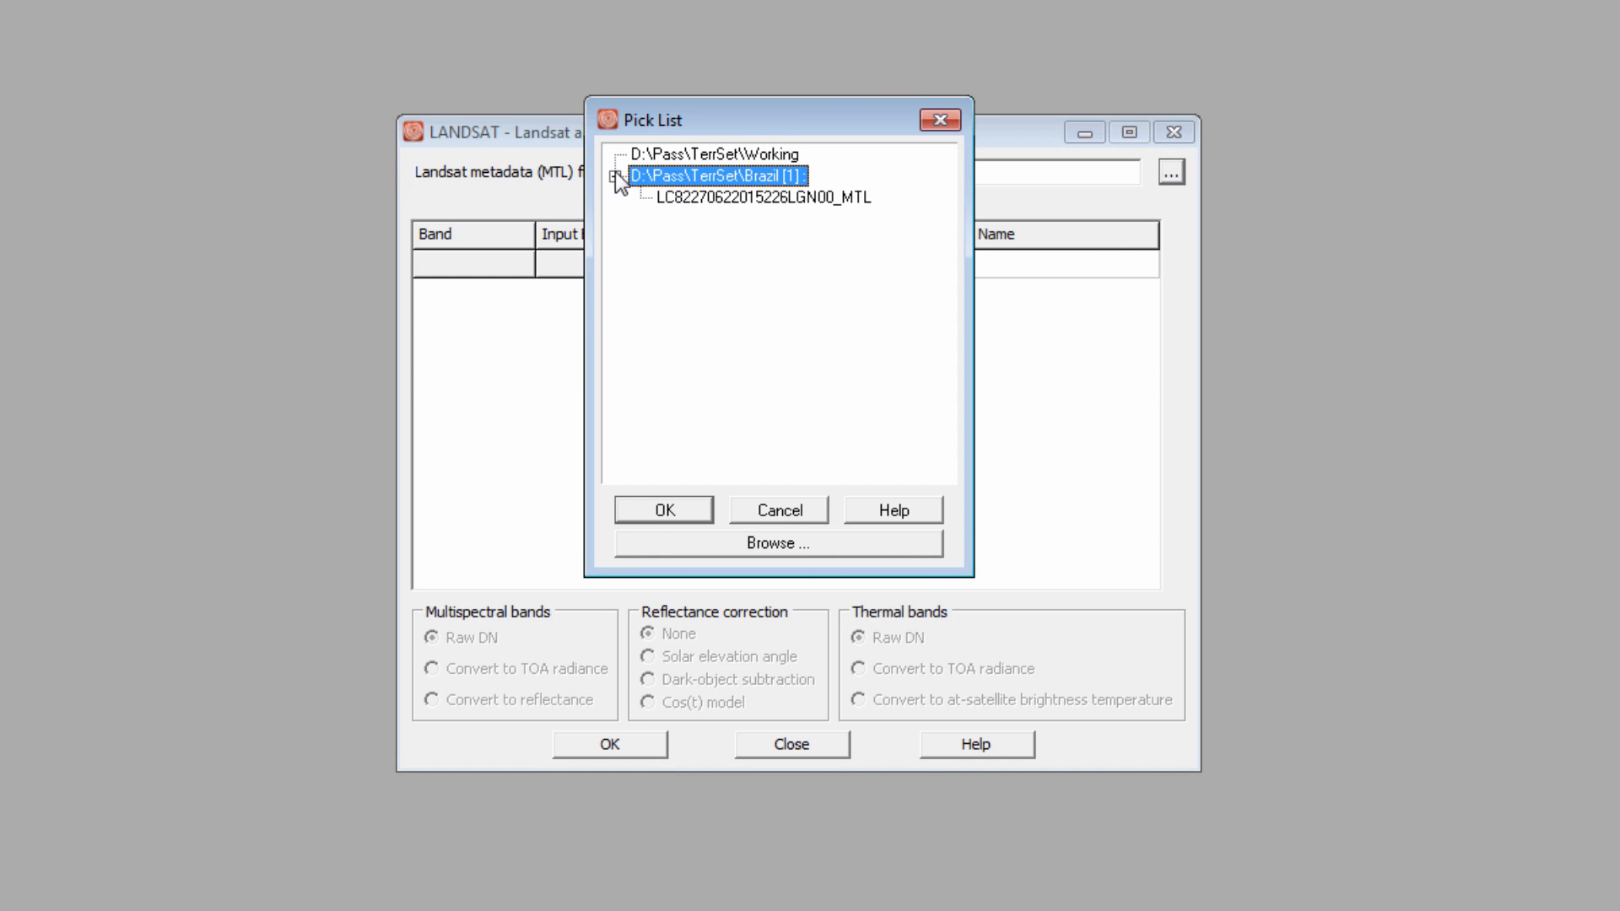
left_click(662, 510)
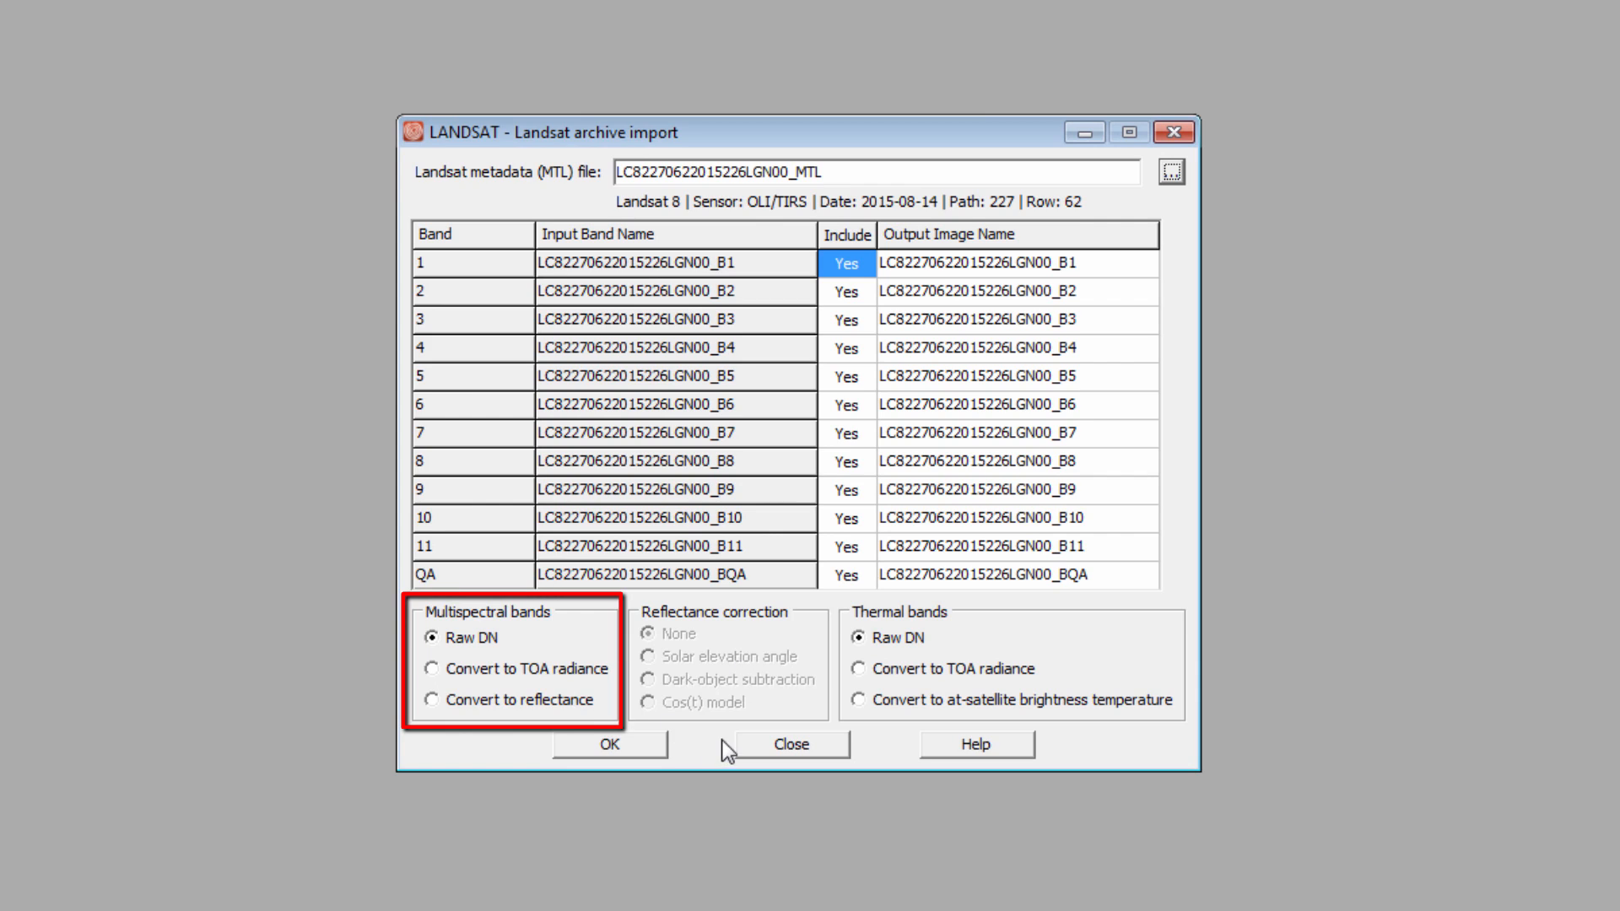
left_click(432, 700)
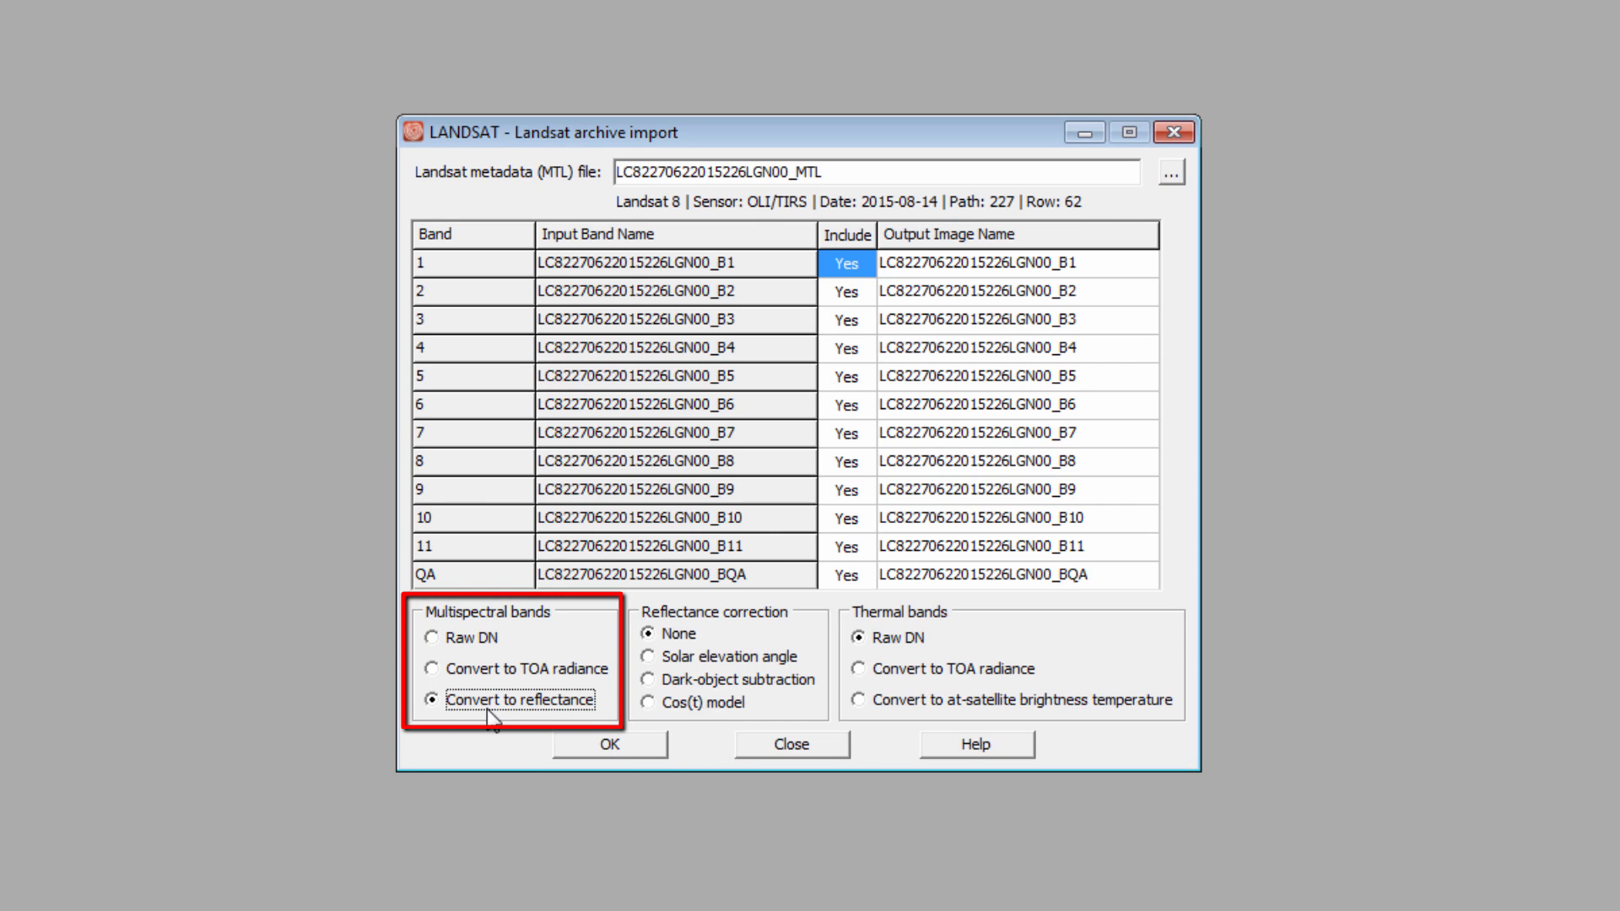
left_click(648, 680)
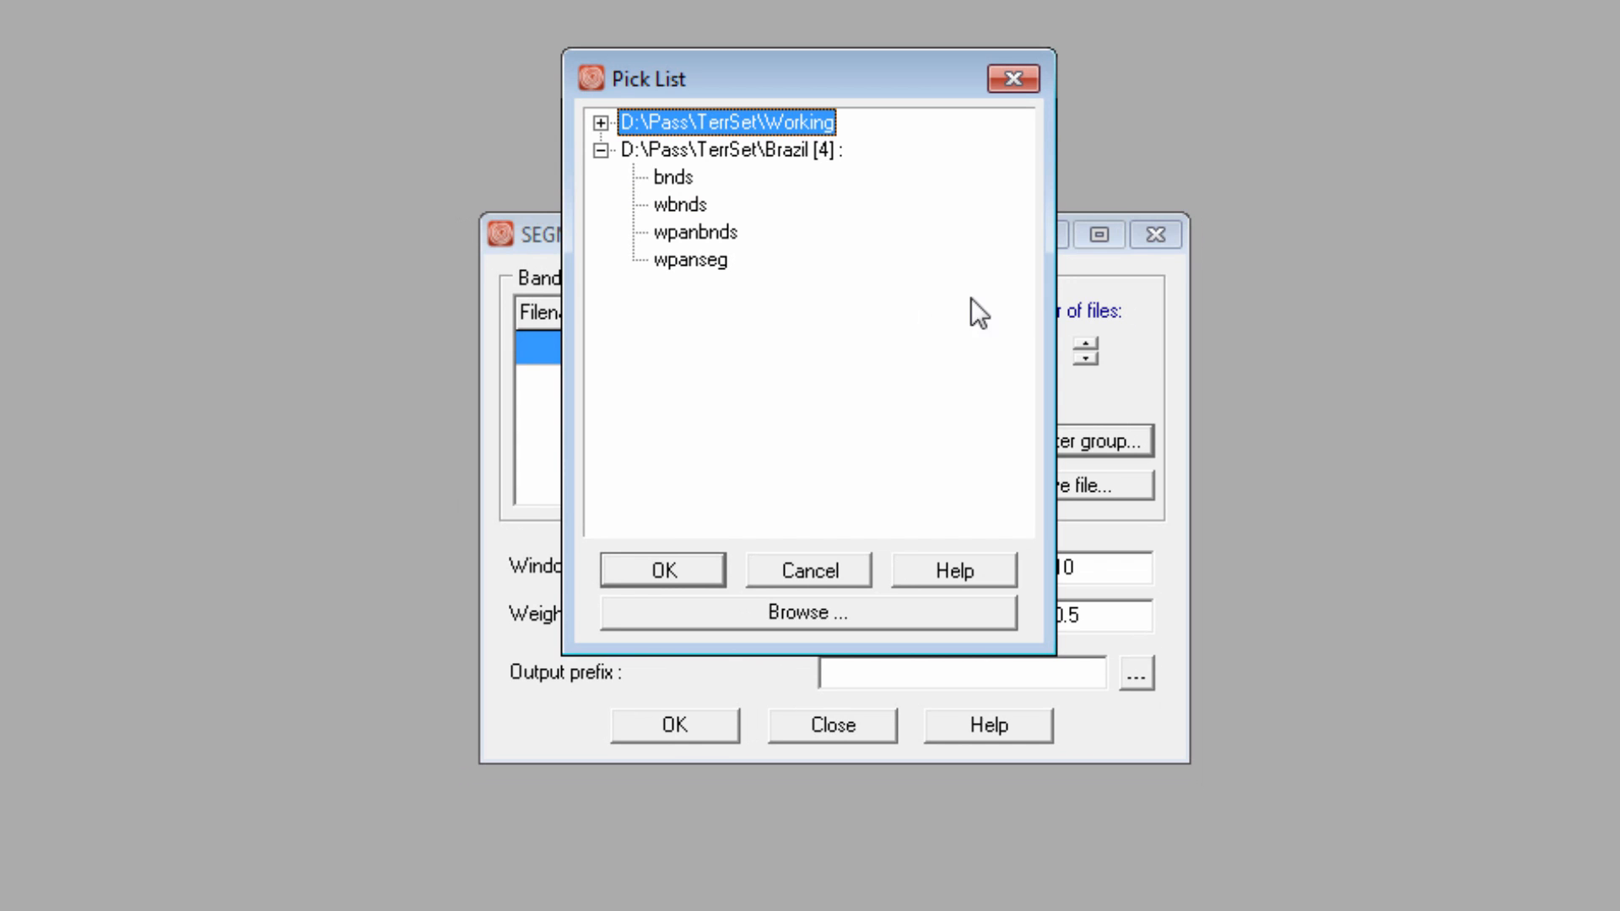
mouse_move(763, 286)
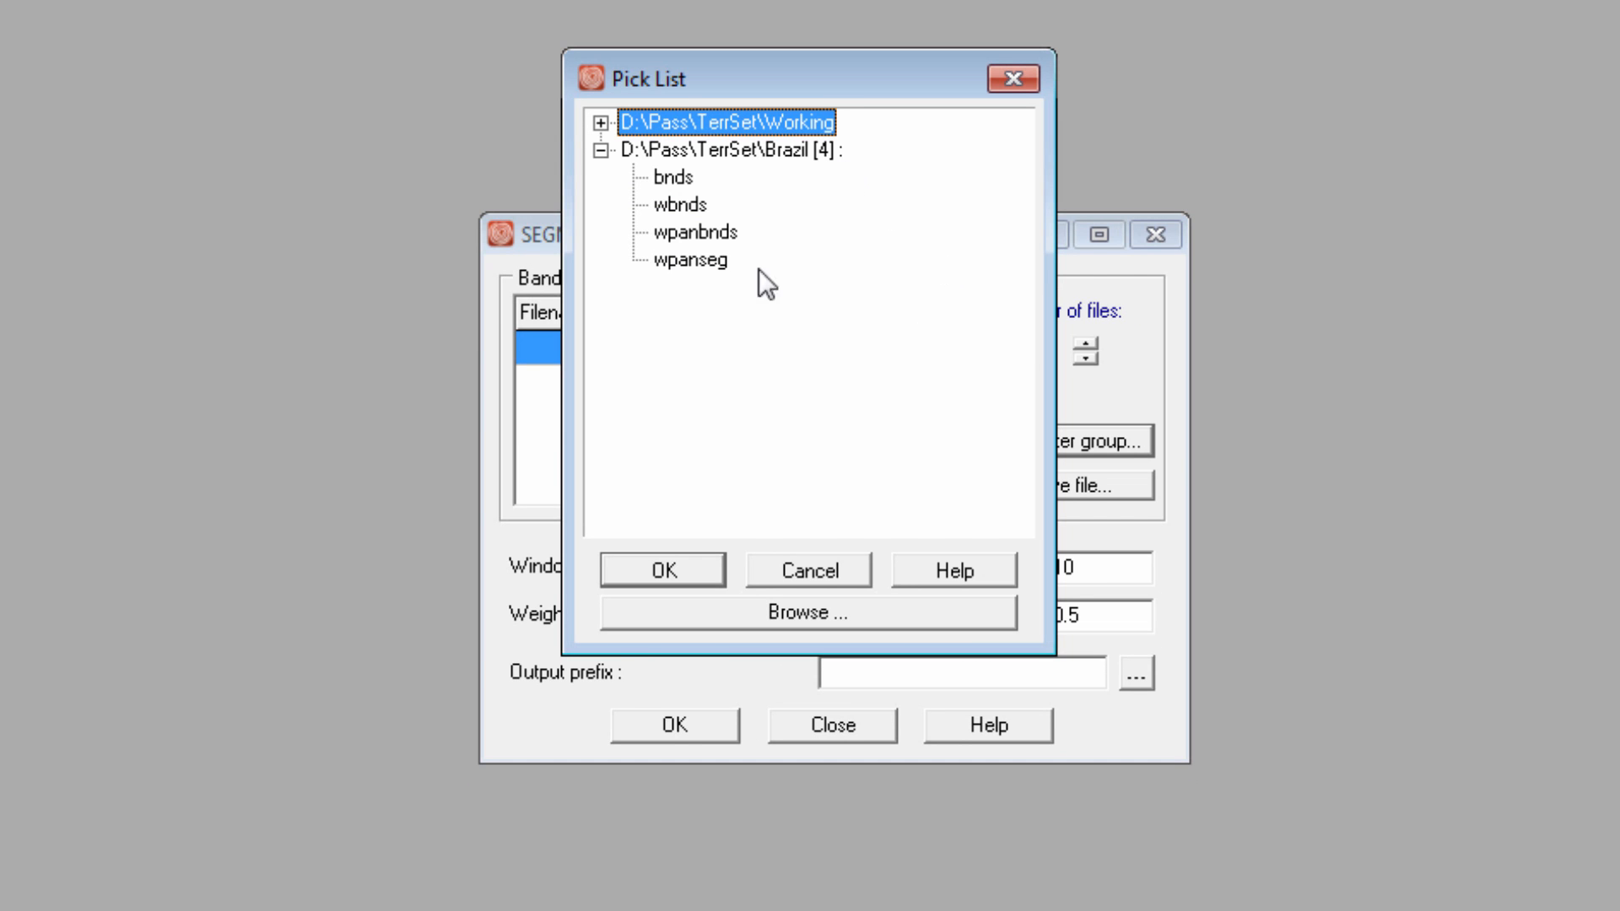
mouse_move(728, 239)
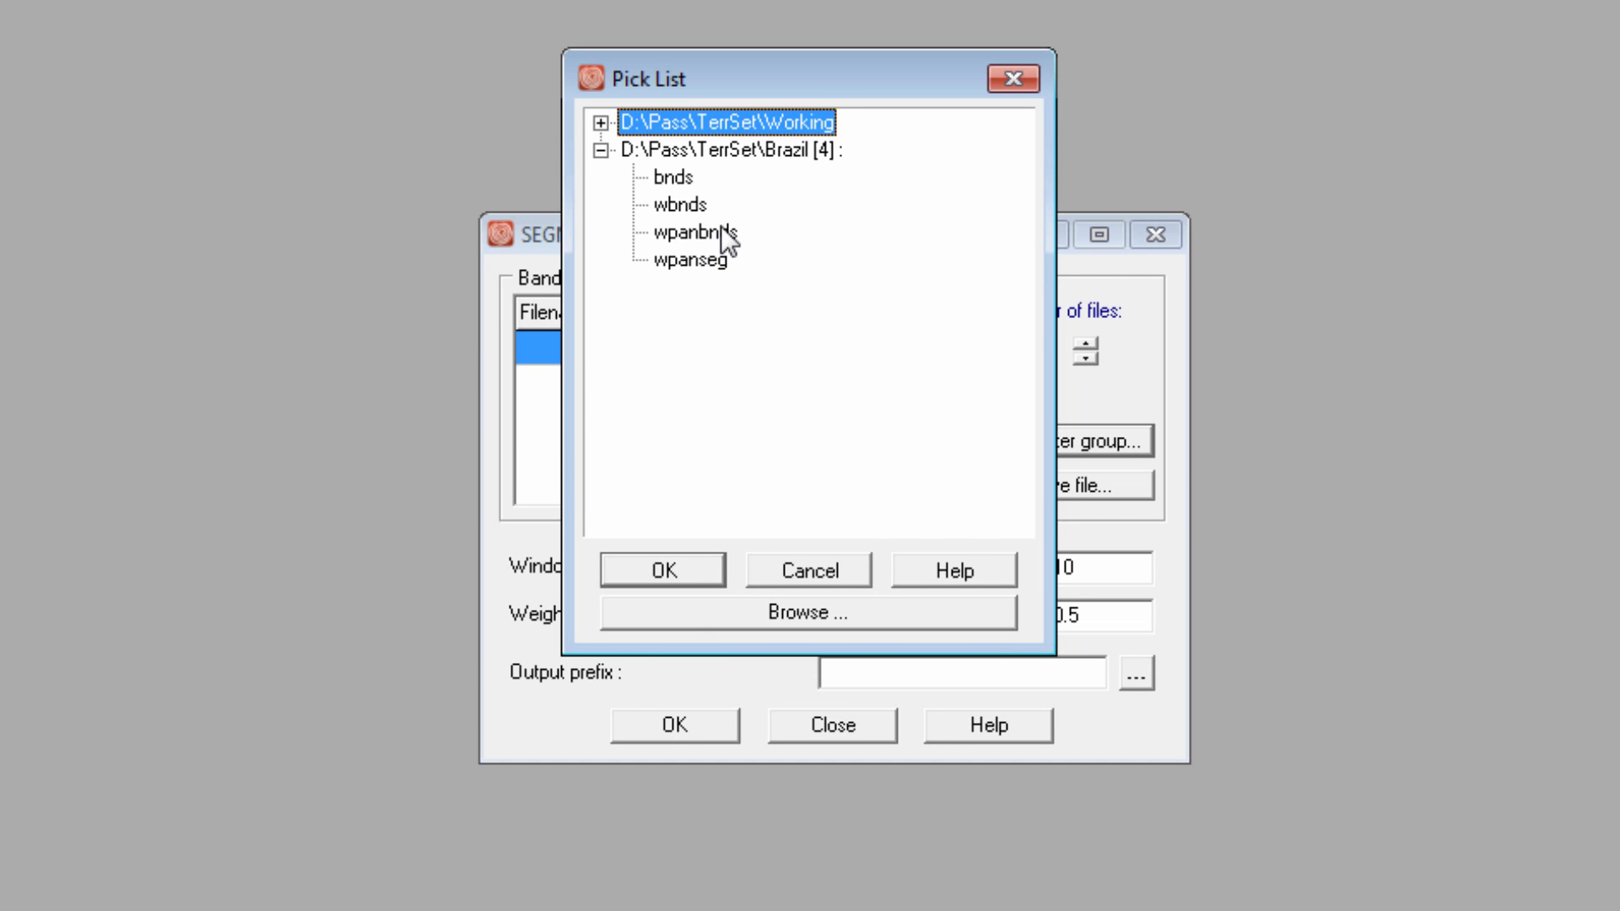
Insert the wpanbnds raster group as input with similarity tolerances 10, 50 and 150
left_click(662, 569)
type(", 50, 150")
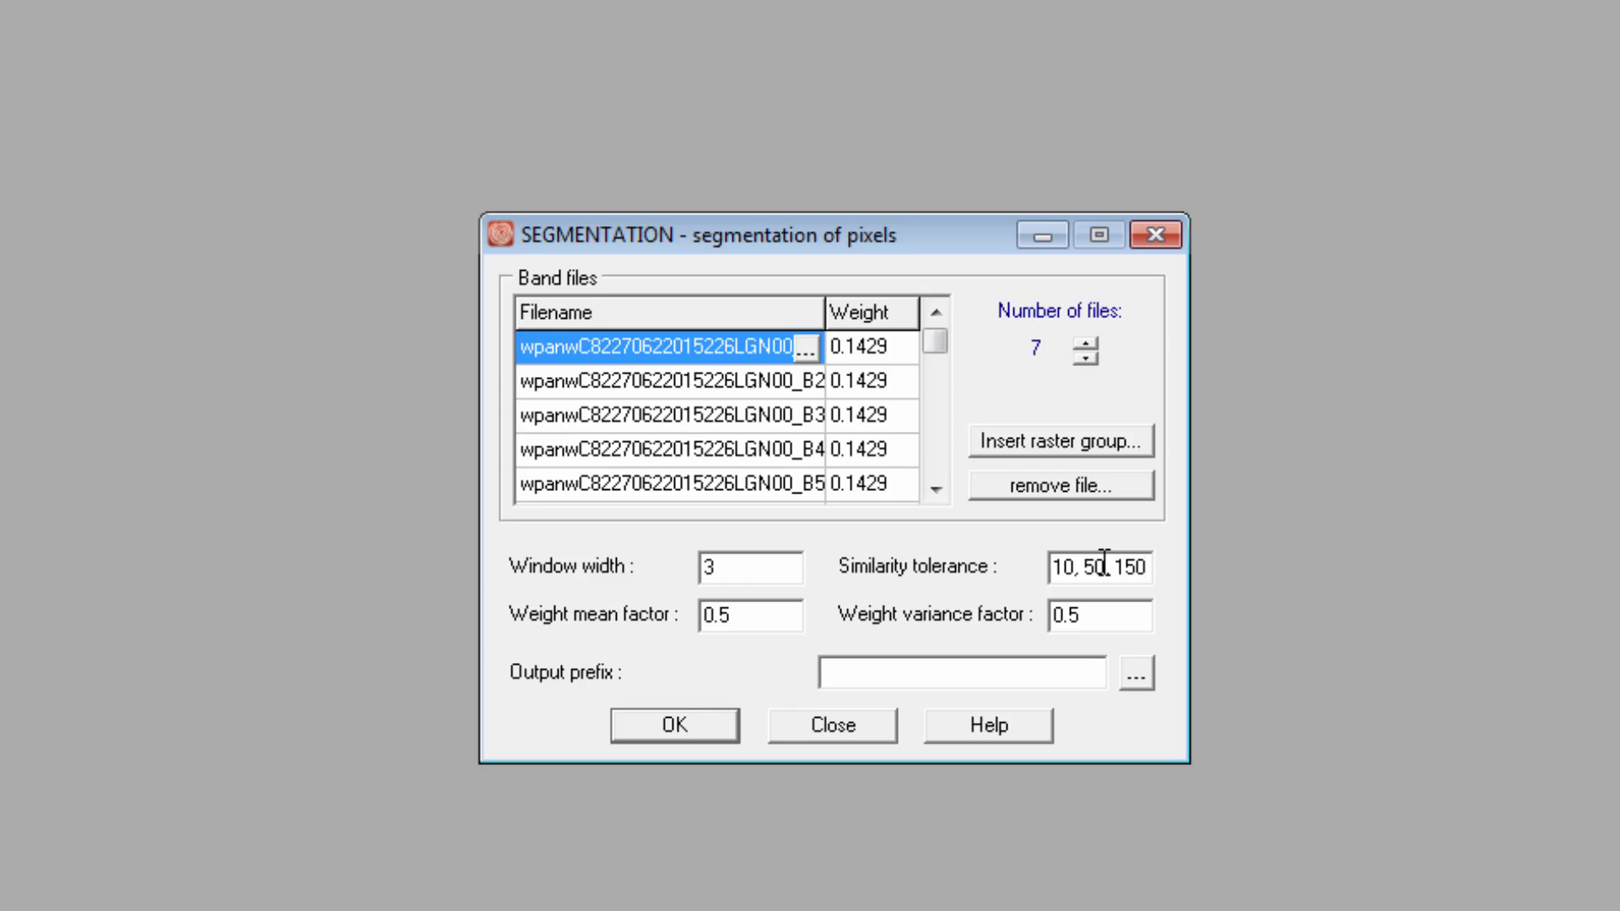
left_click(672, 723)
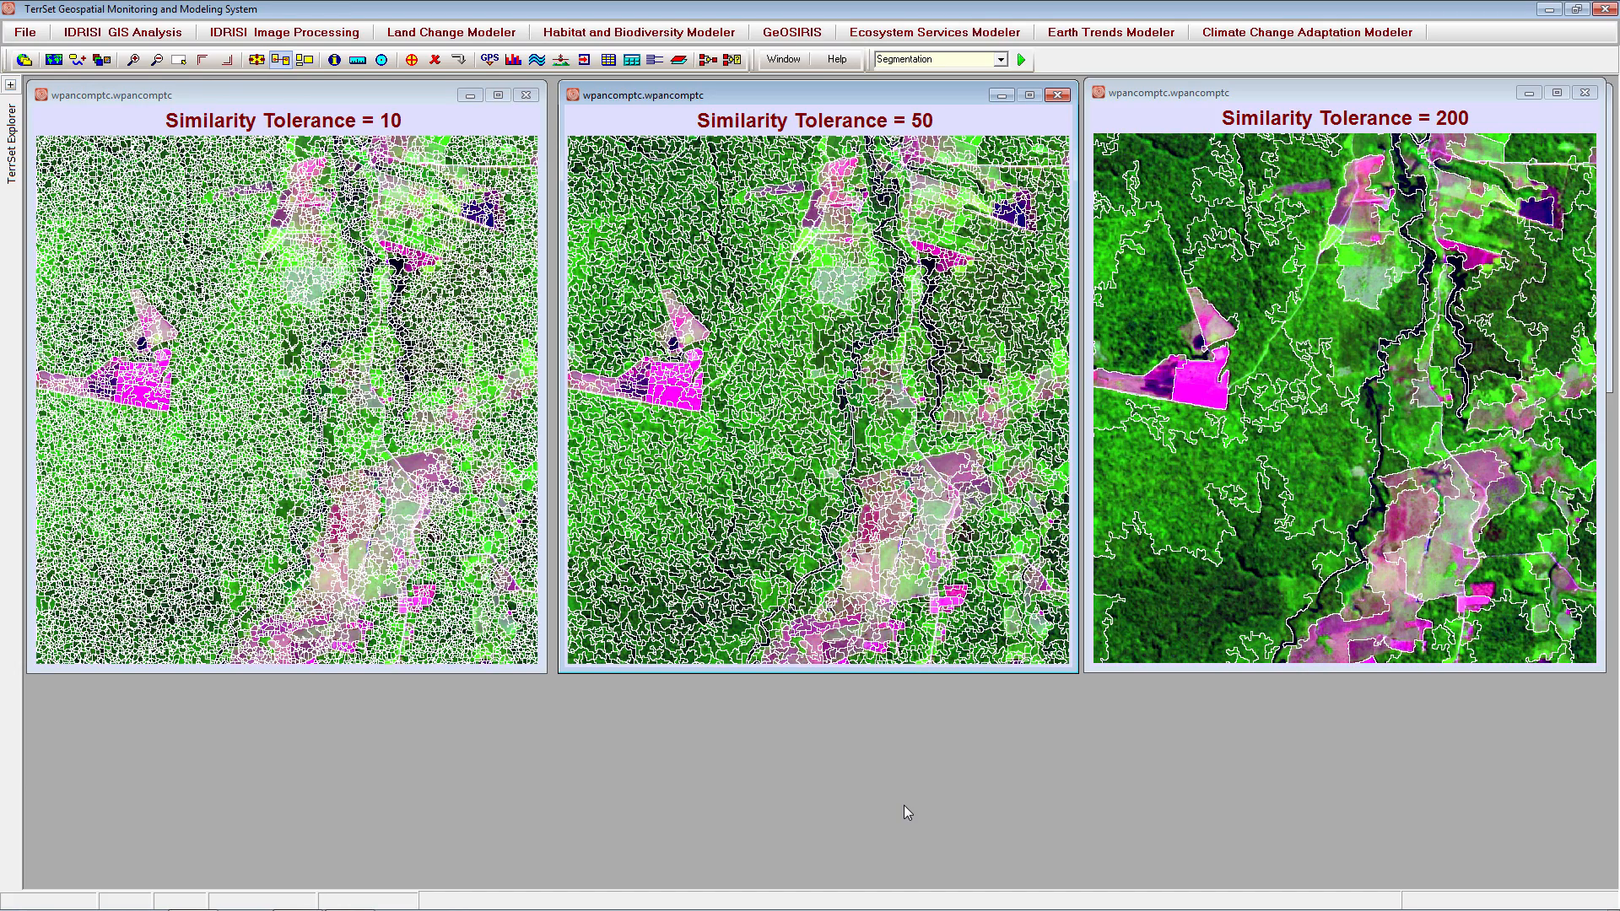
Open SEGTRAIN from the Segmentation Classification menu after viewing the three segmentations
left_click(814, 95)
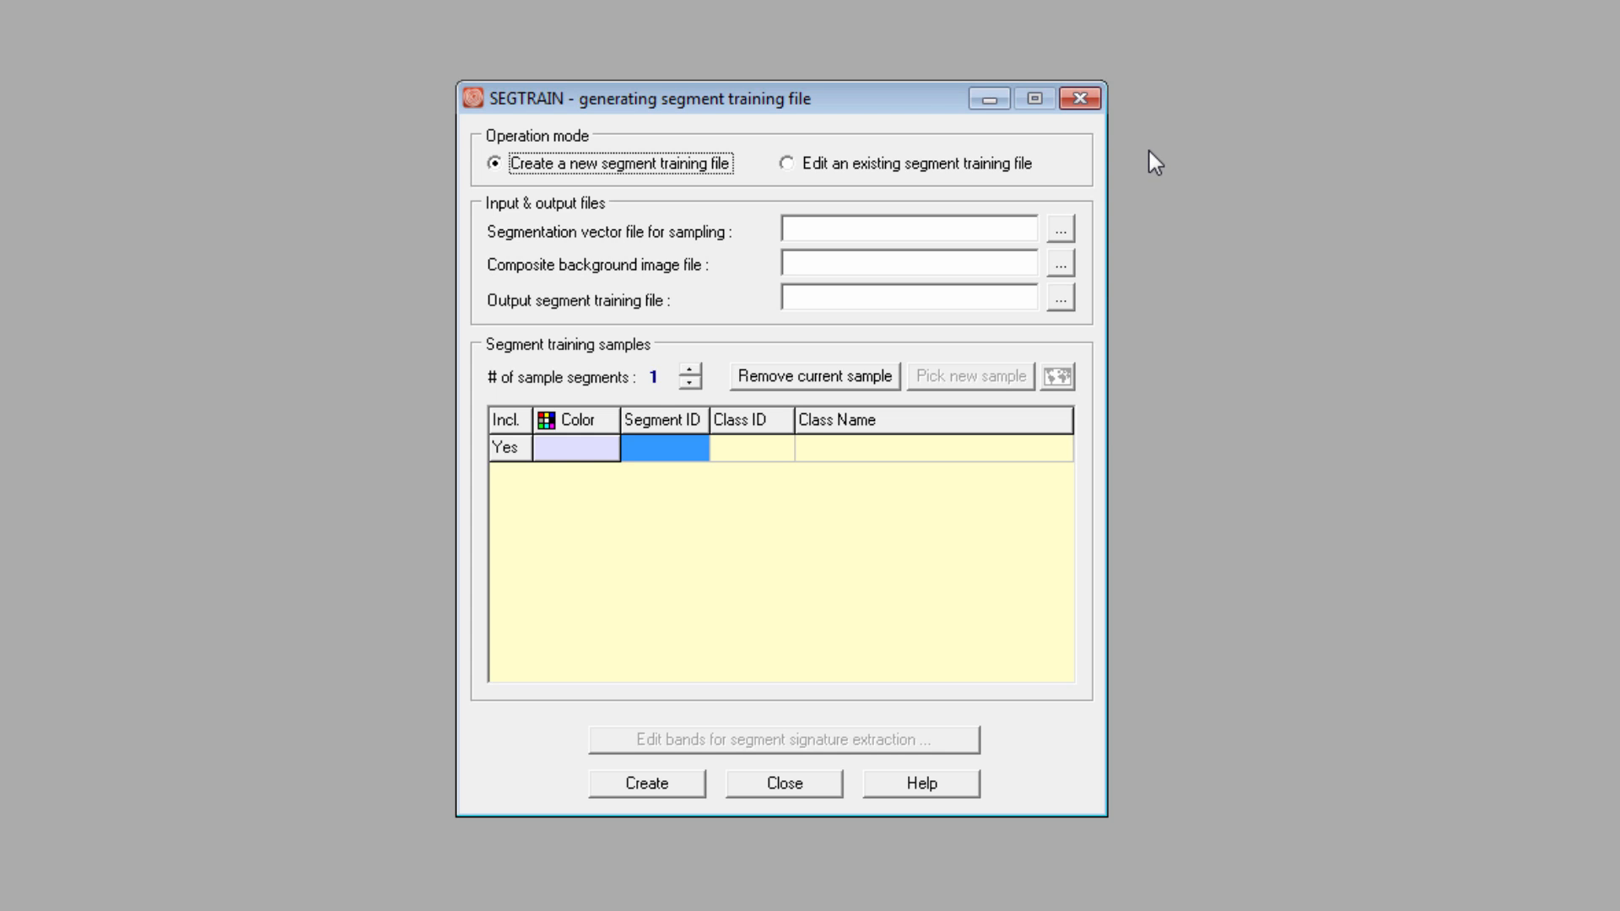
mouse_move(1156, 175)
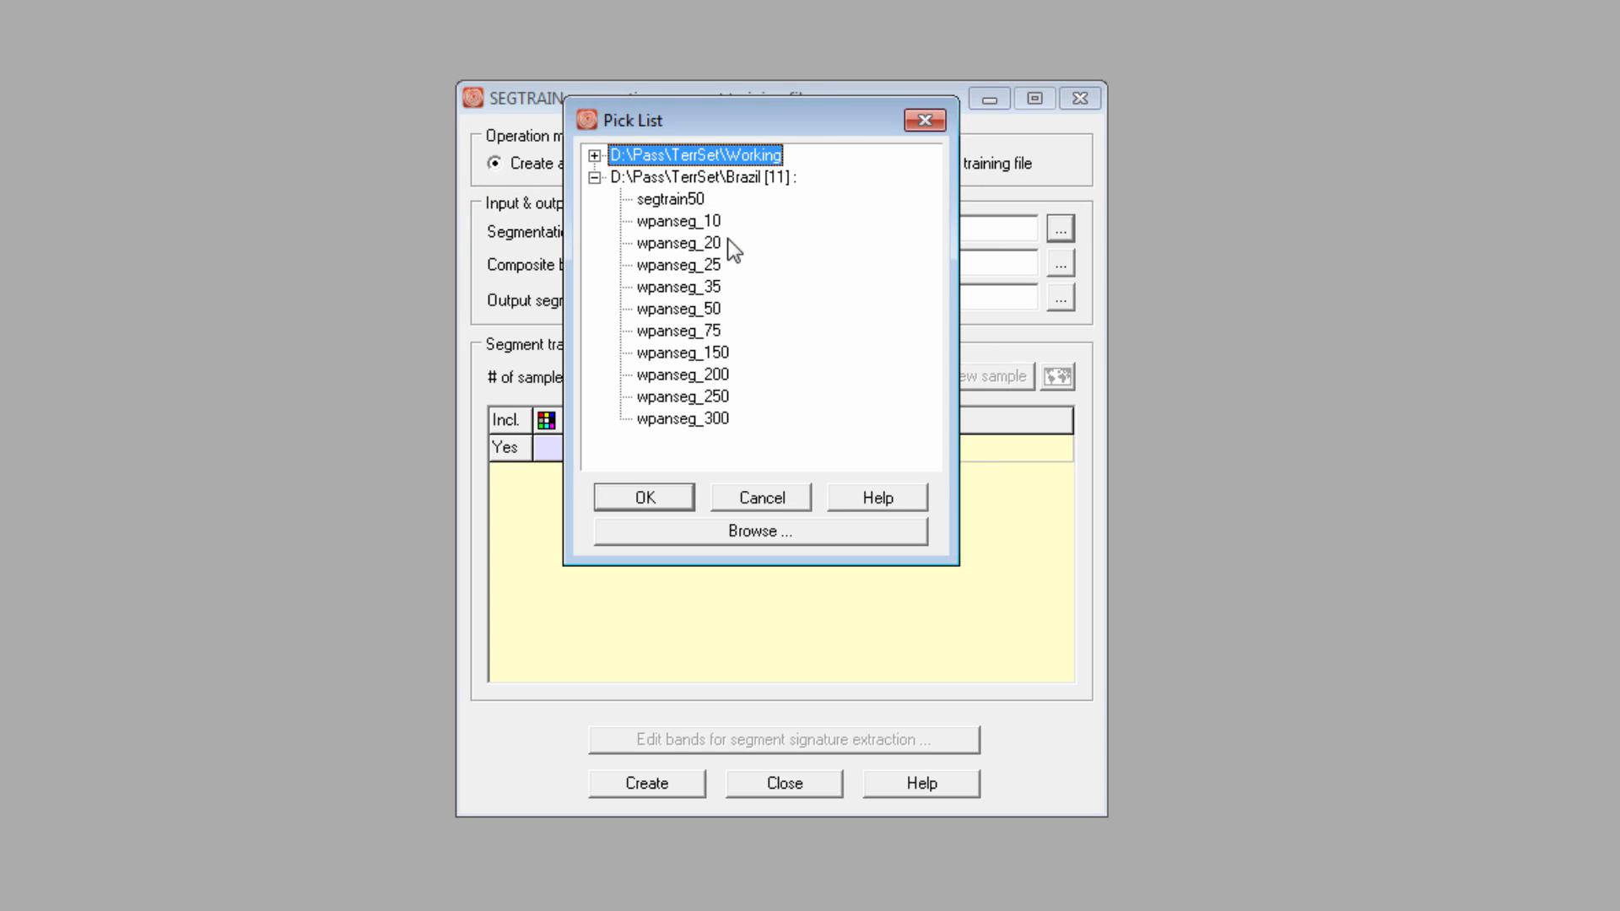
Use wpanseg_50 over wpancomptc and name the output training file 'training'
left_click(643, 497)
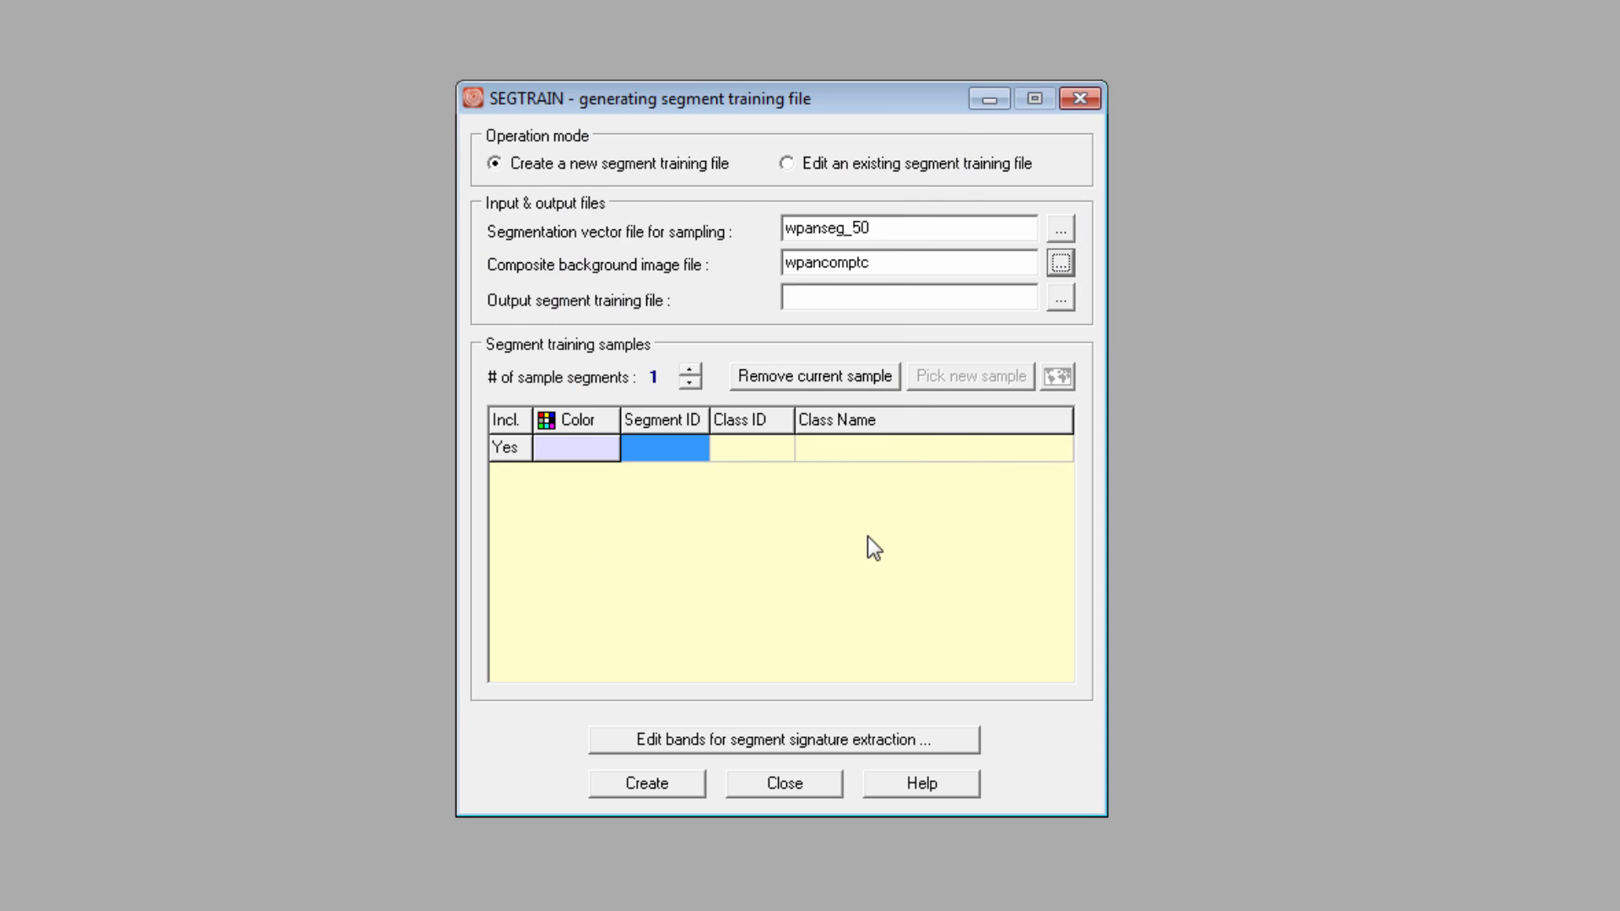
mouse_move(871, 544)
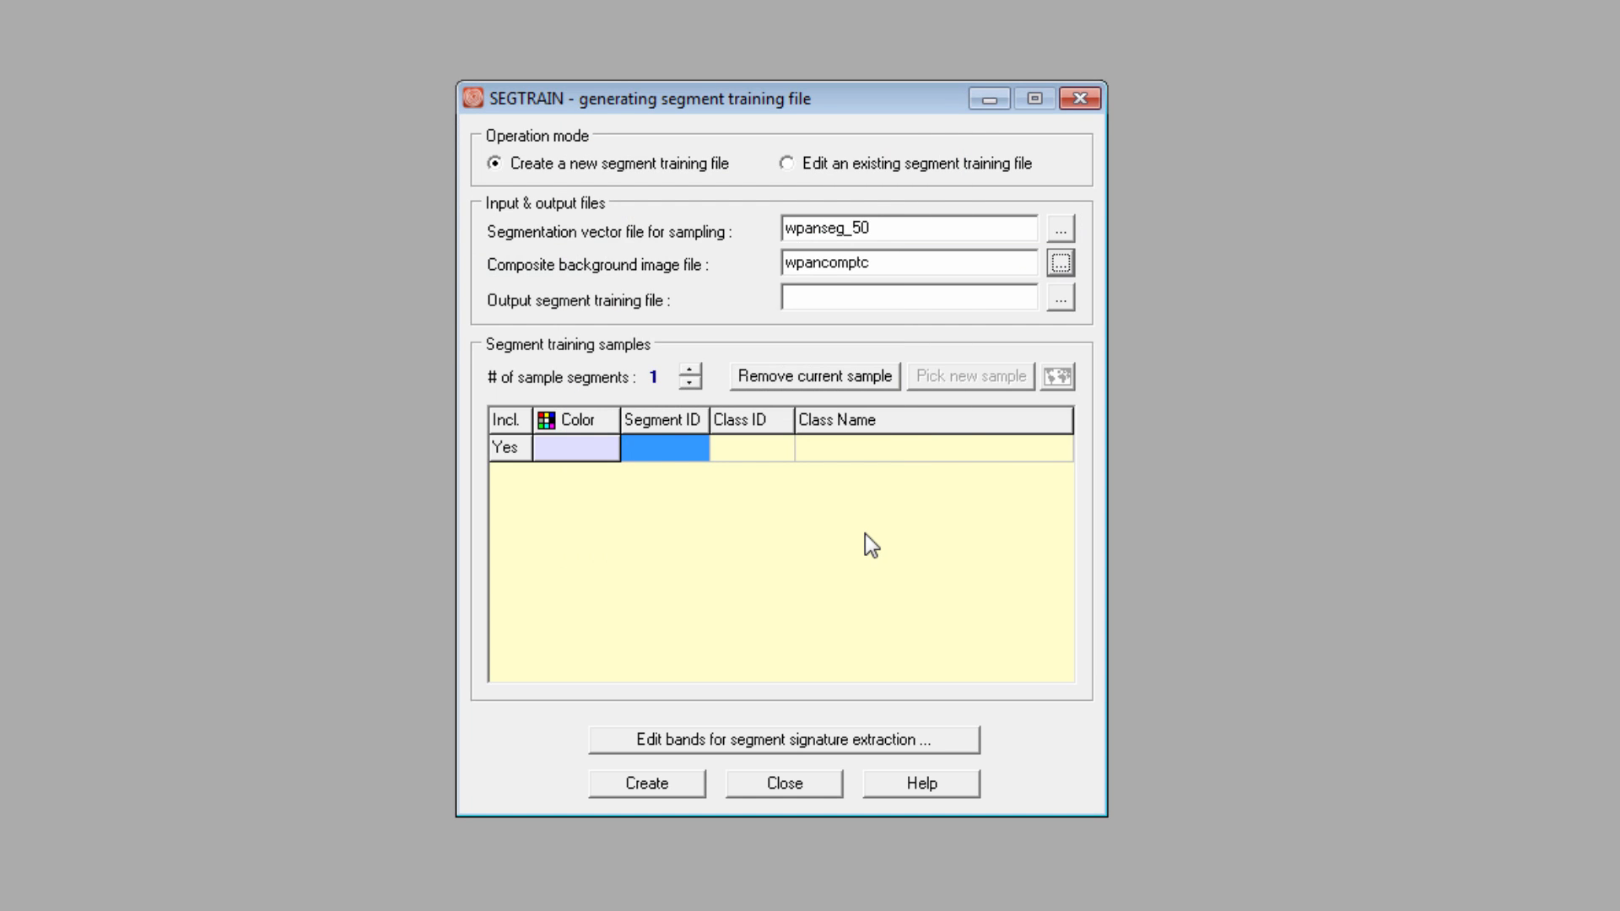
mouse_move(870, 546)
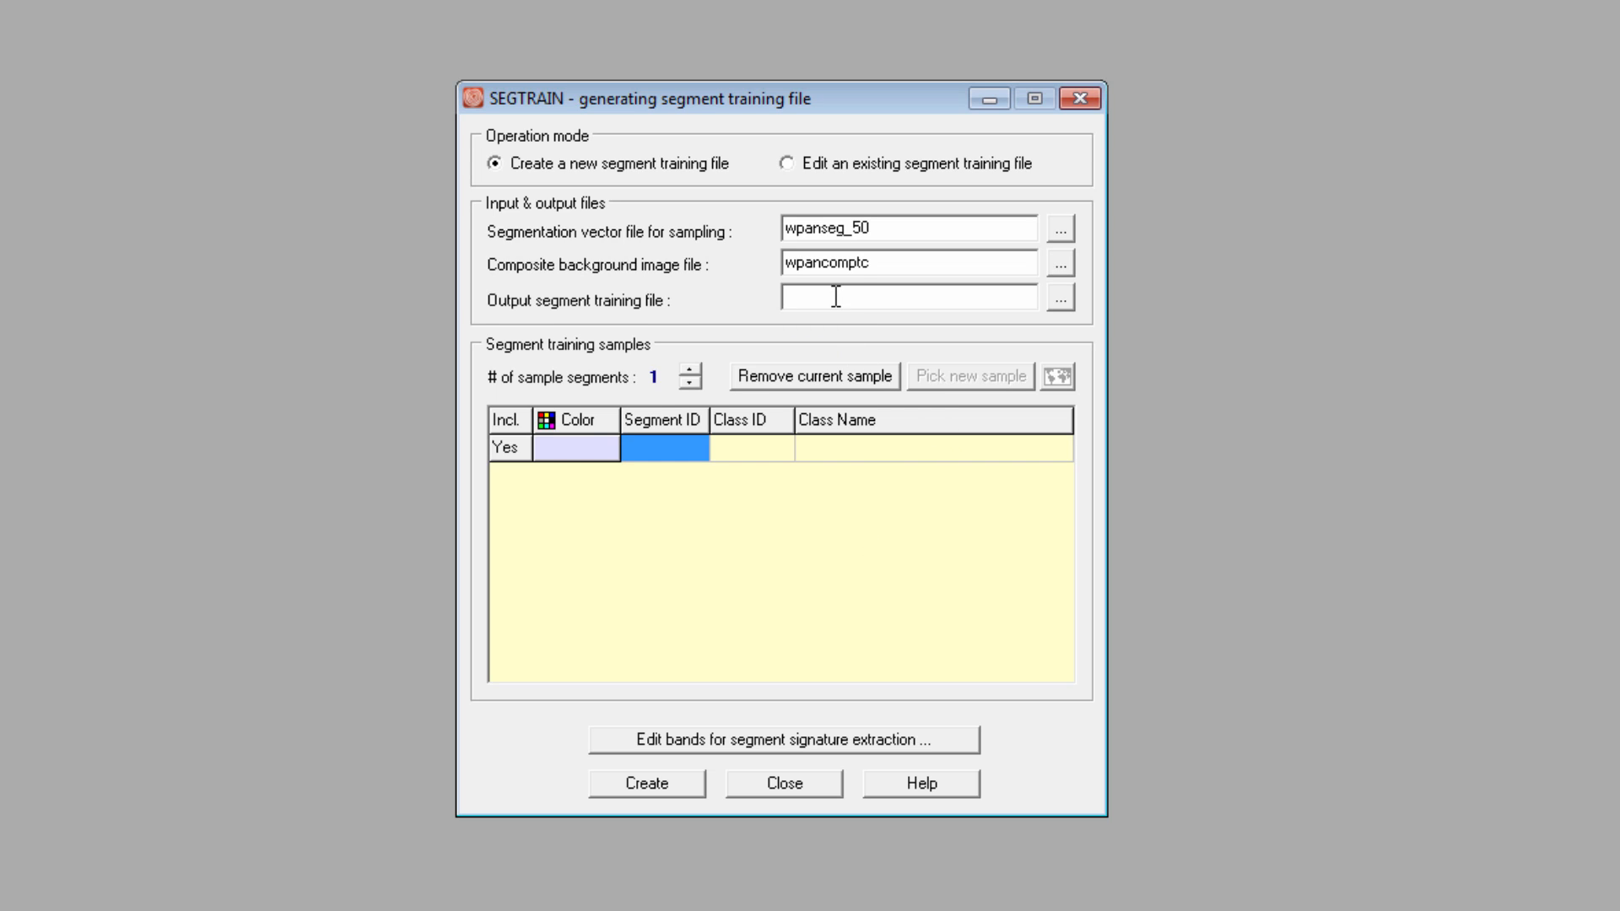
type("training")
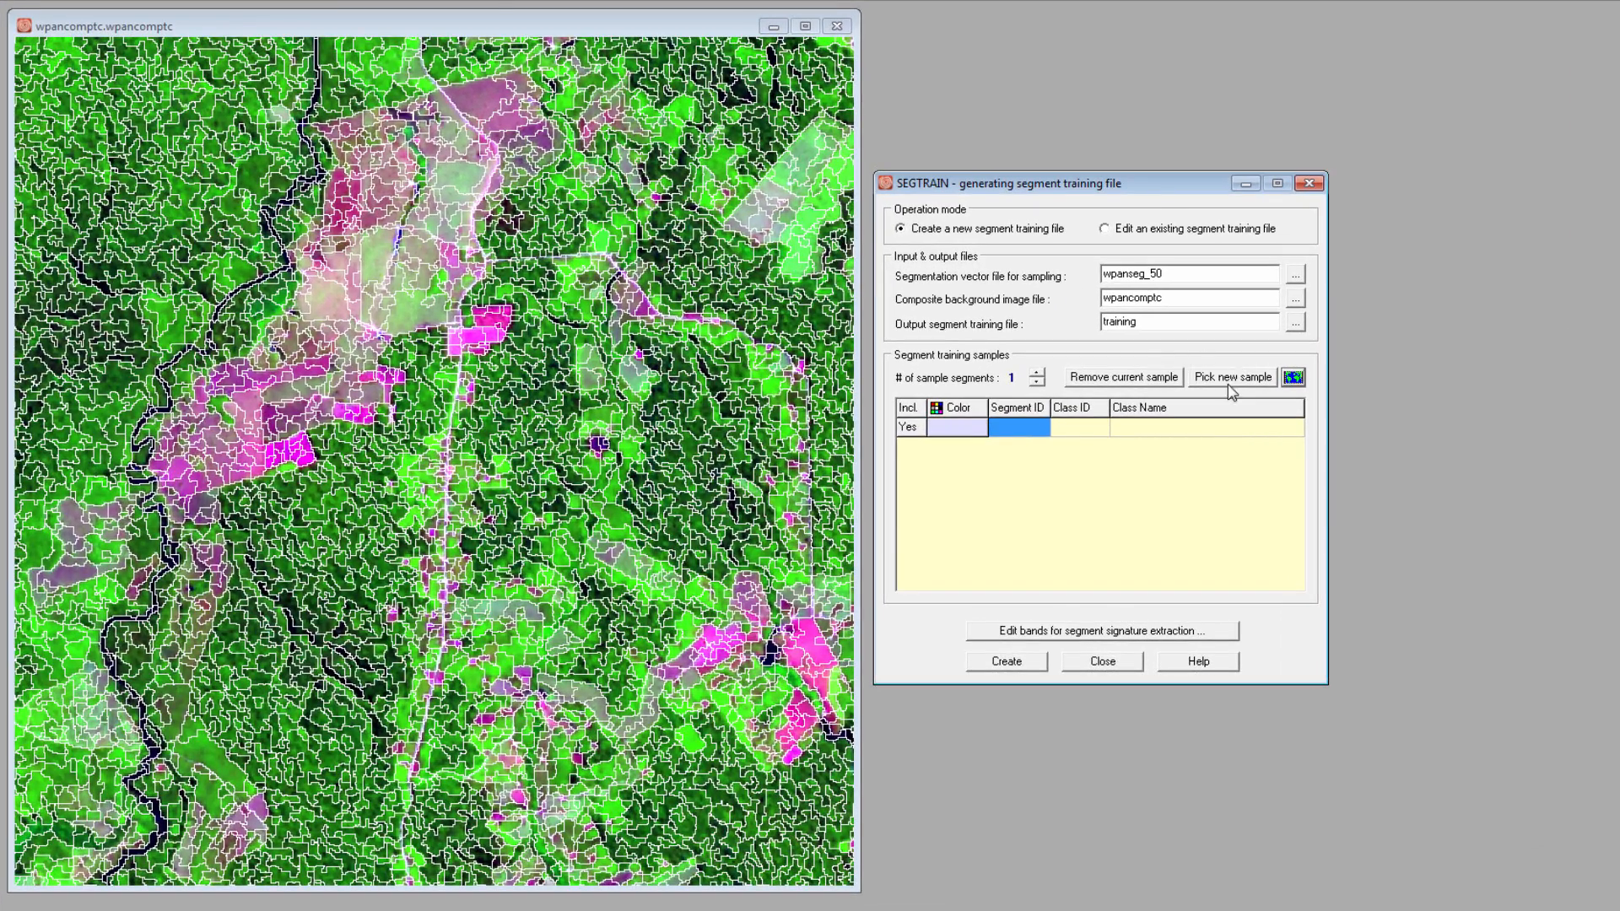
Sample two bare-soil segments and assign both Class ID 2, Soil-Bare
left_click(1232, 376)
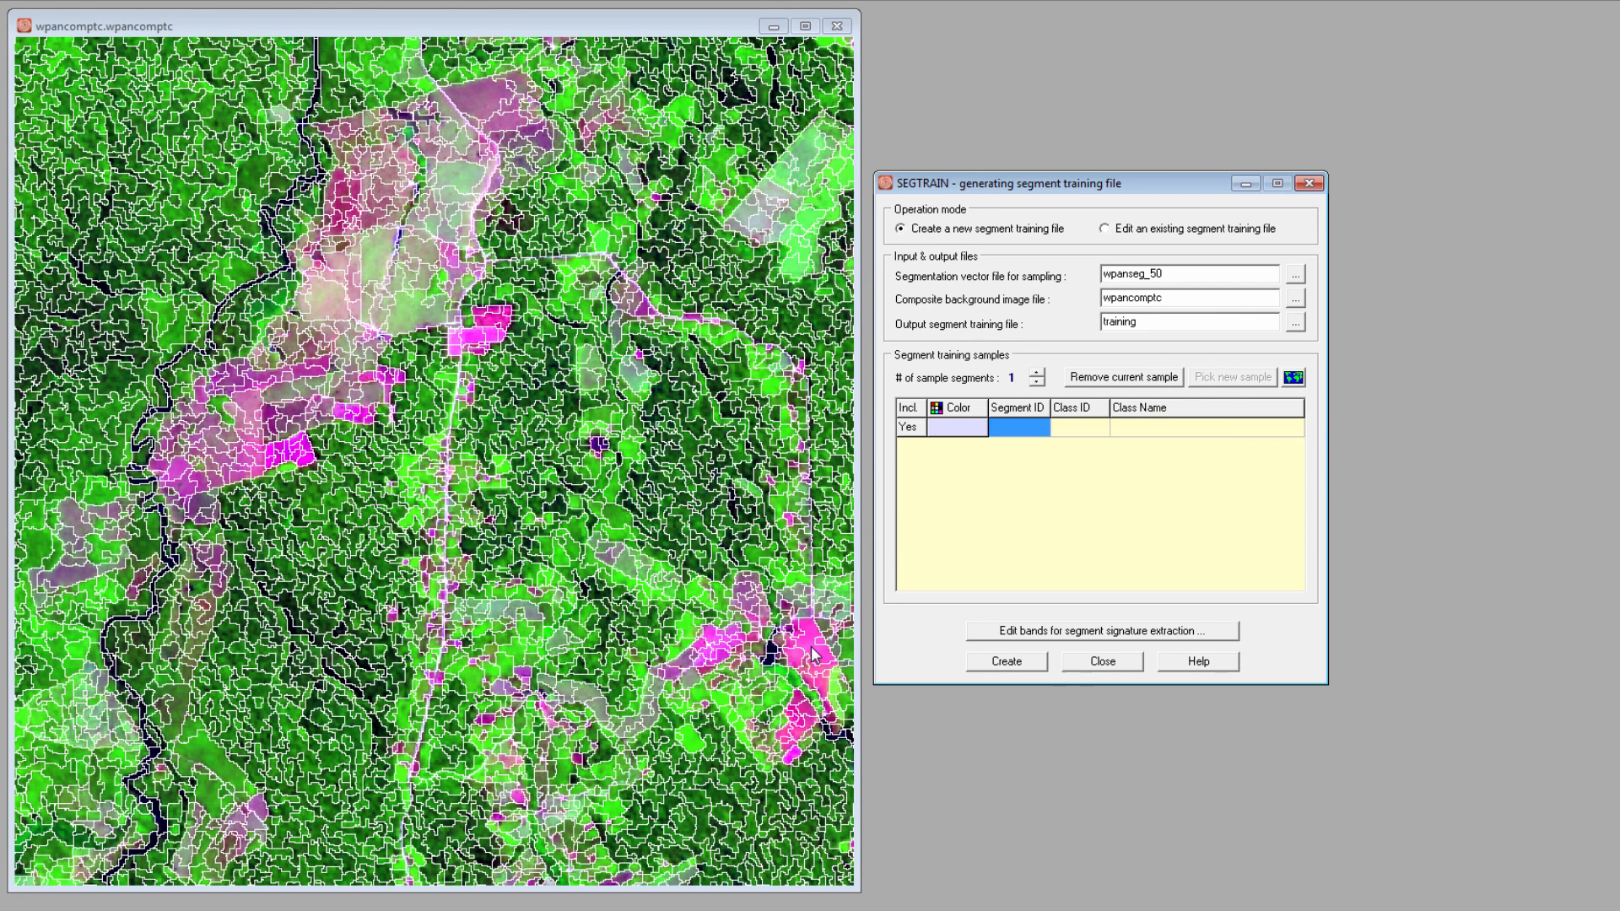
left_click(808, 646)
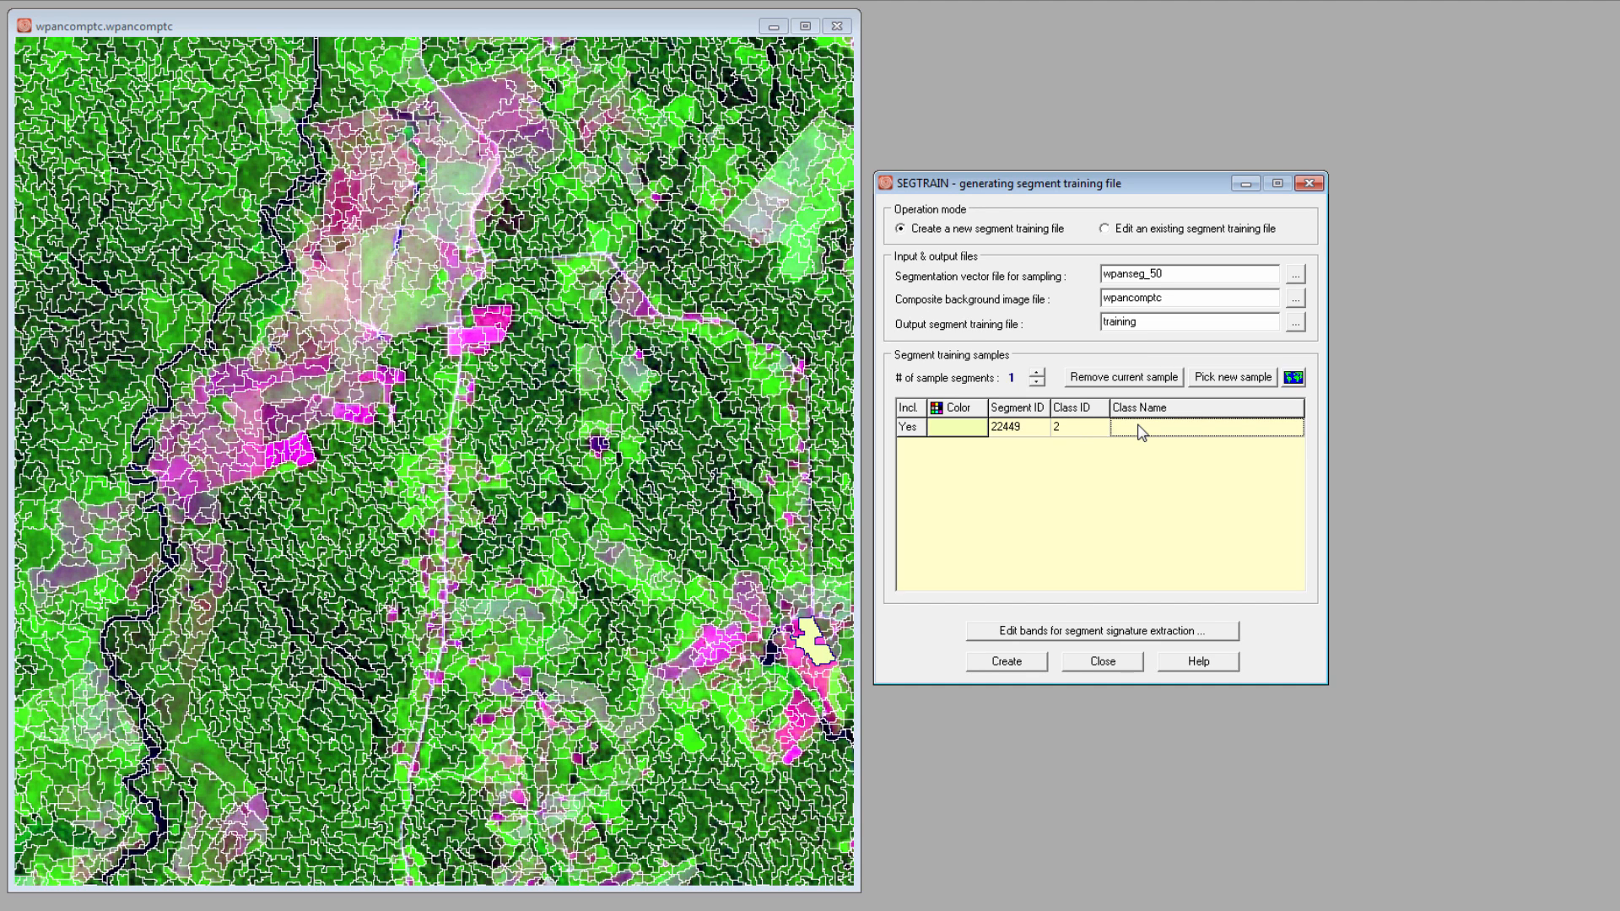
type("Soil-Bare")
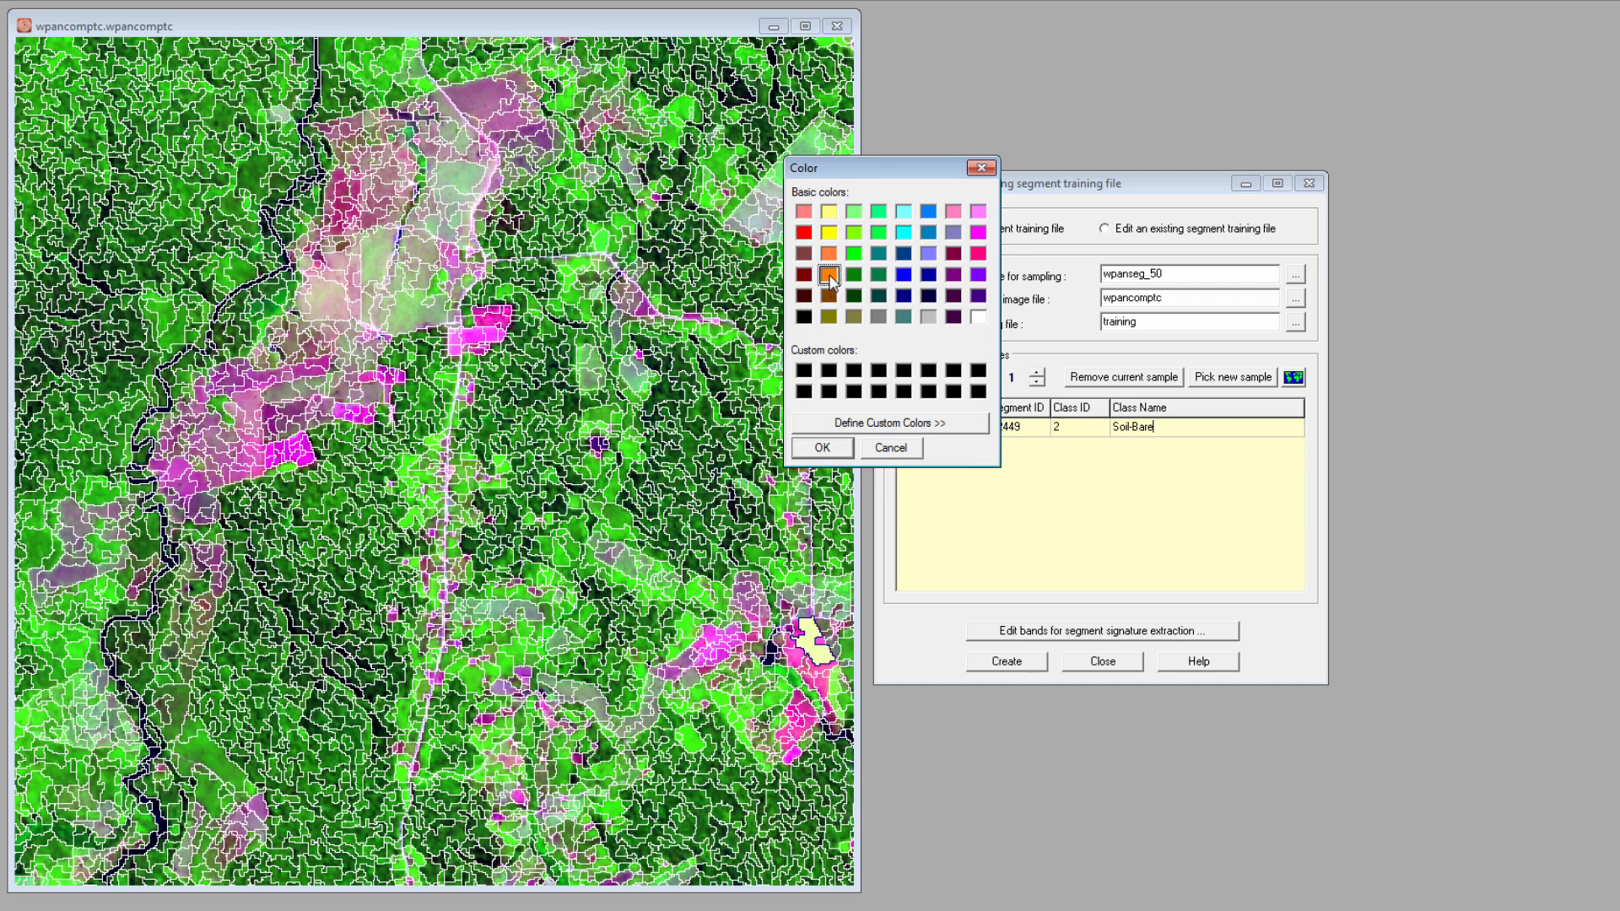
left_click(821, 447)
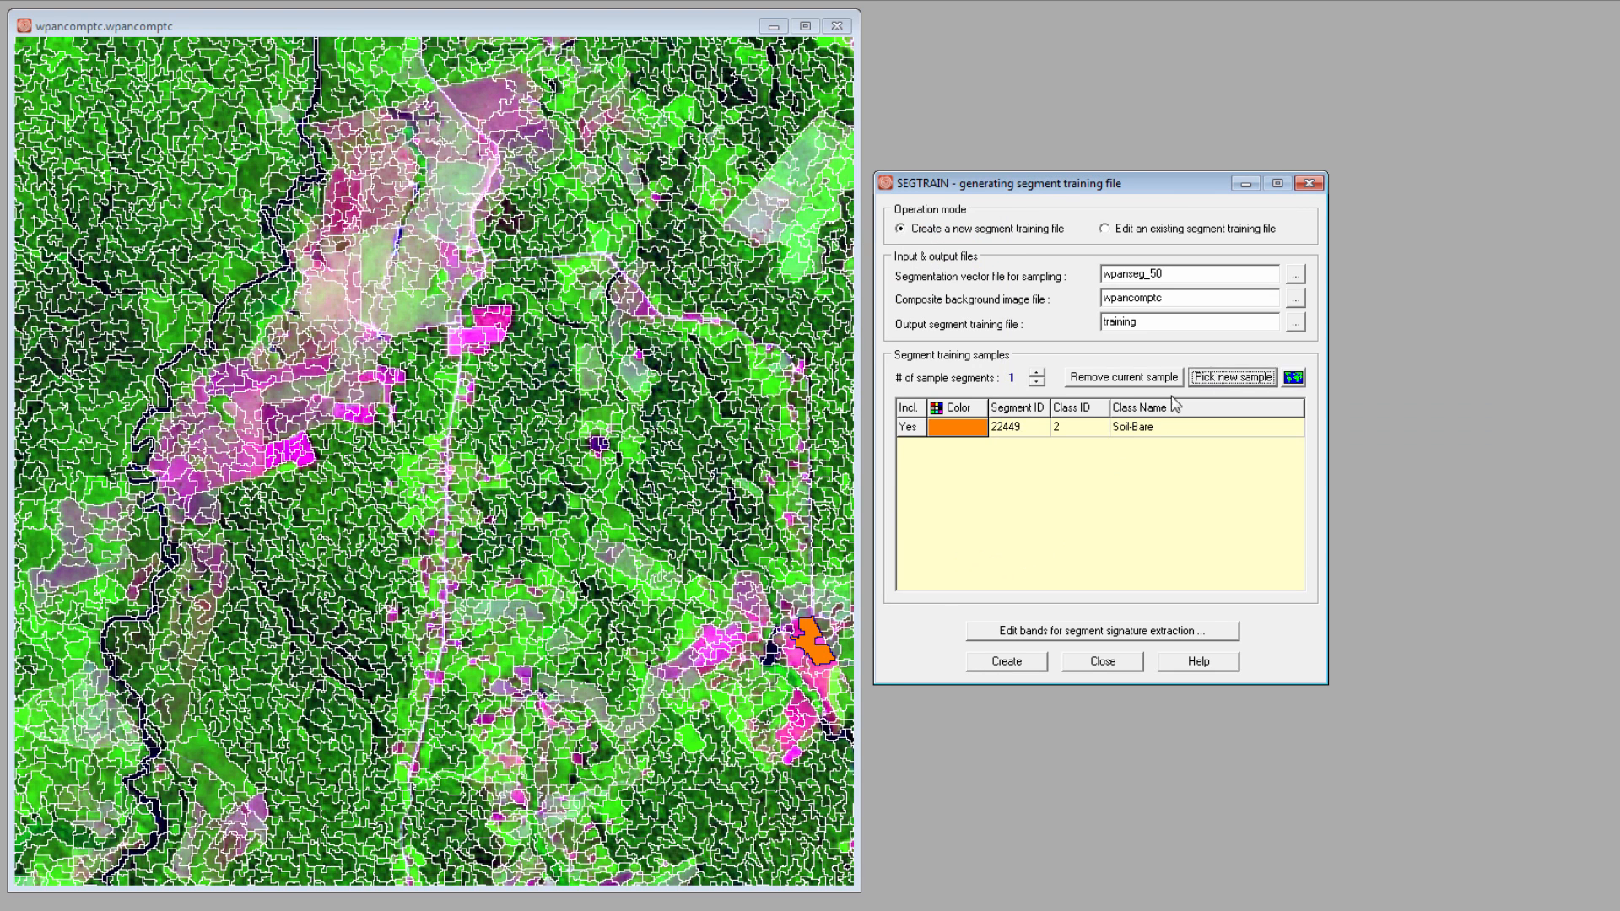
left_click(710, 636)
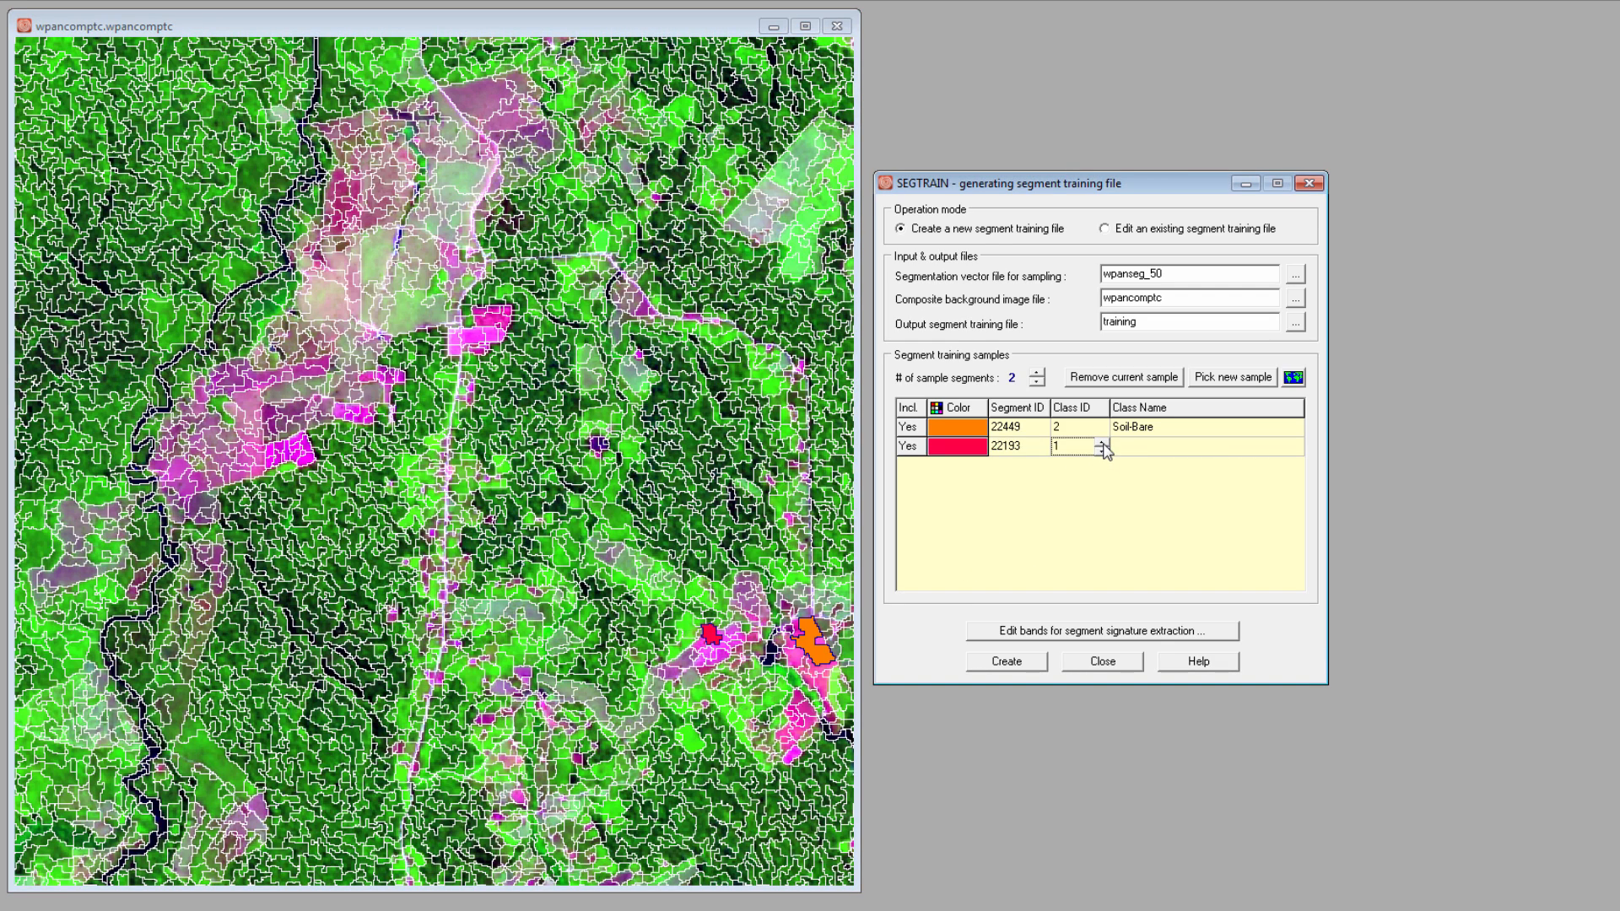
left_click(1103, 442)
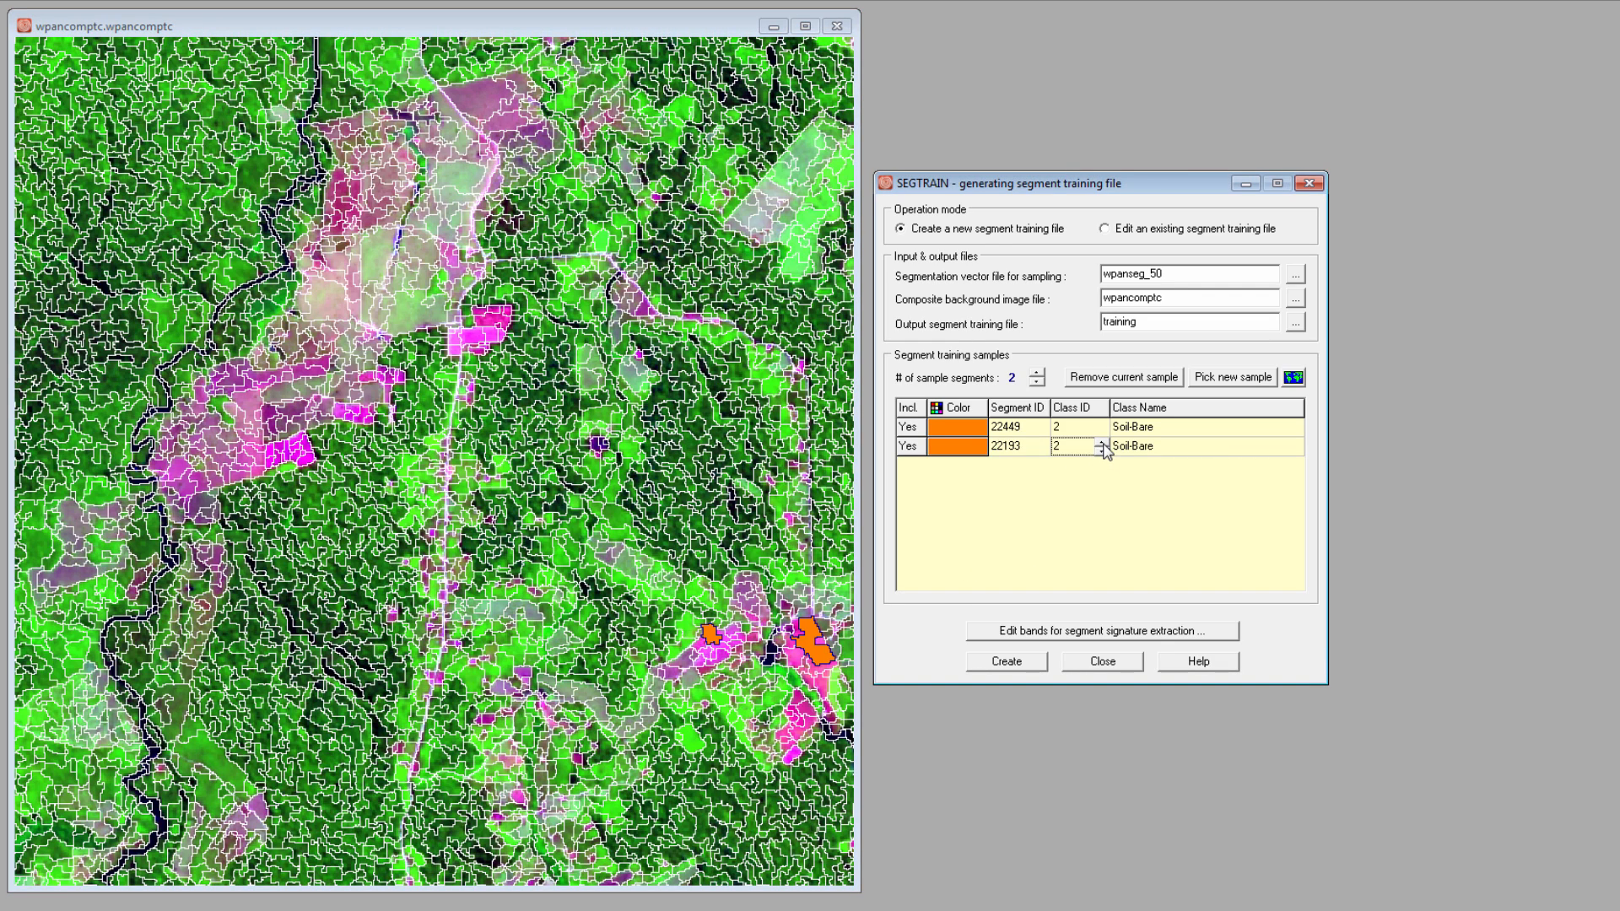
left_click(1103, 228)
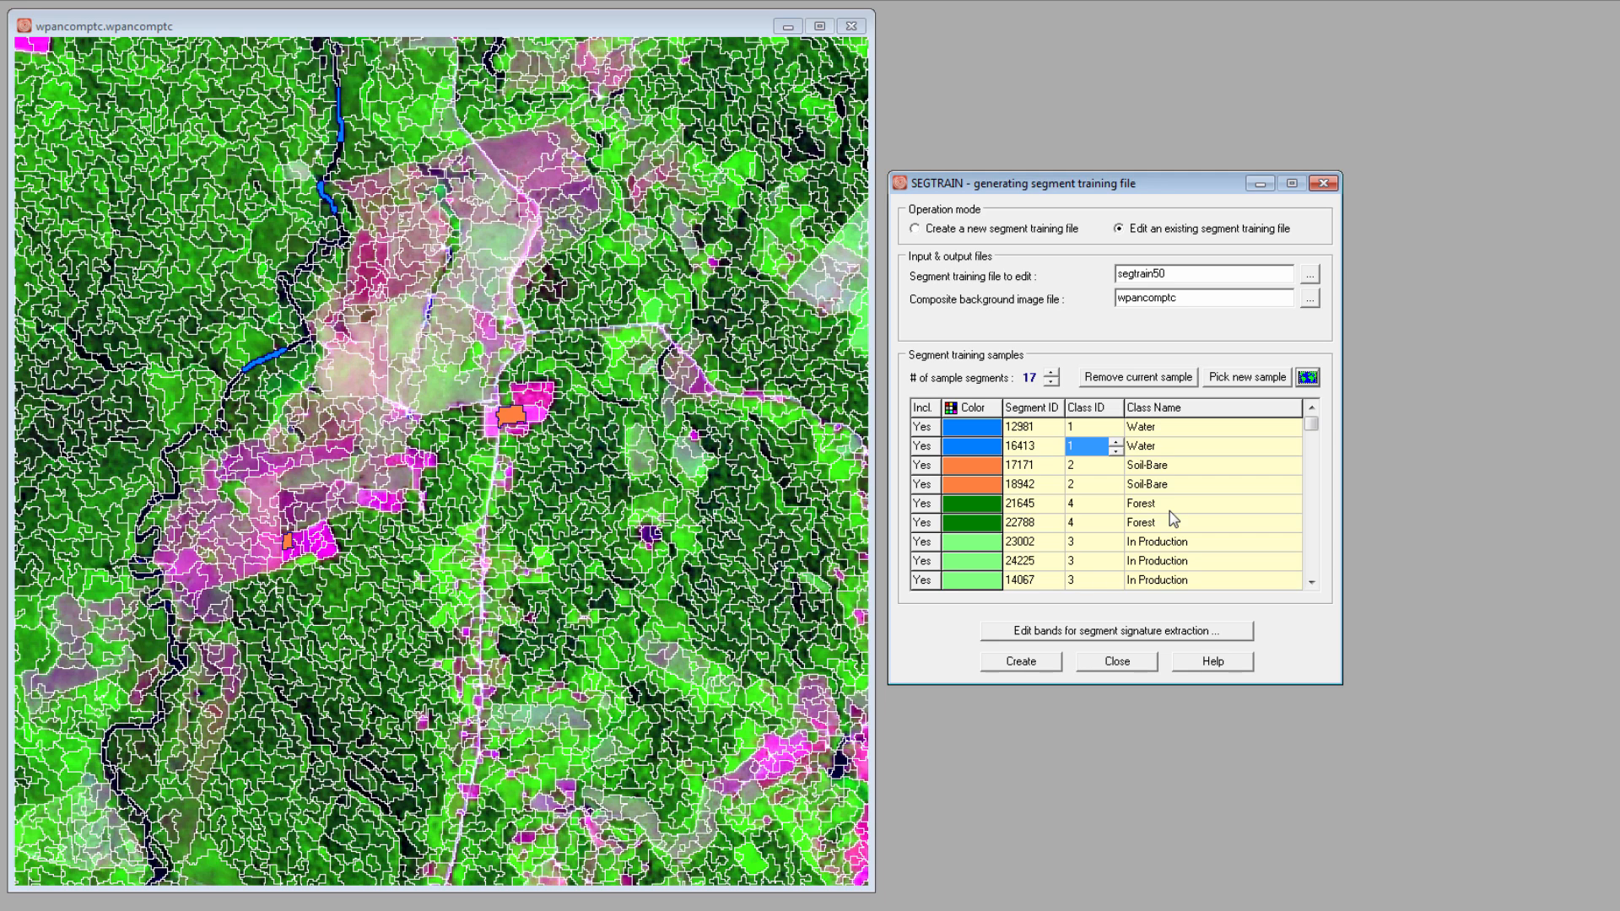
mouse_move(1090, 581)
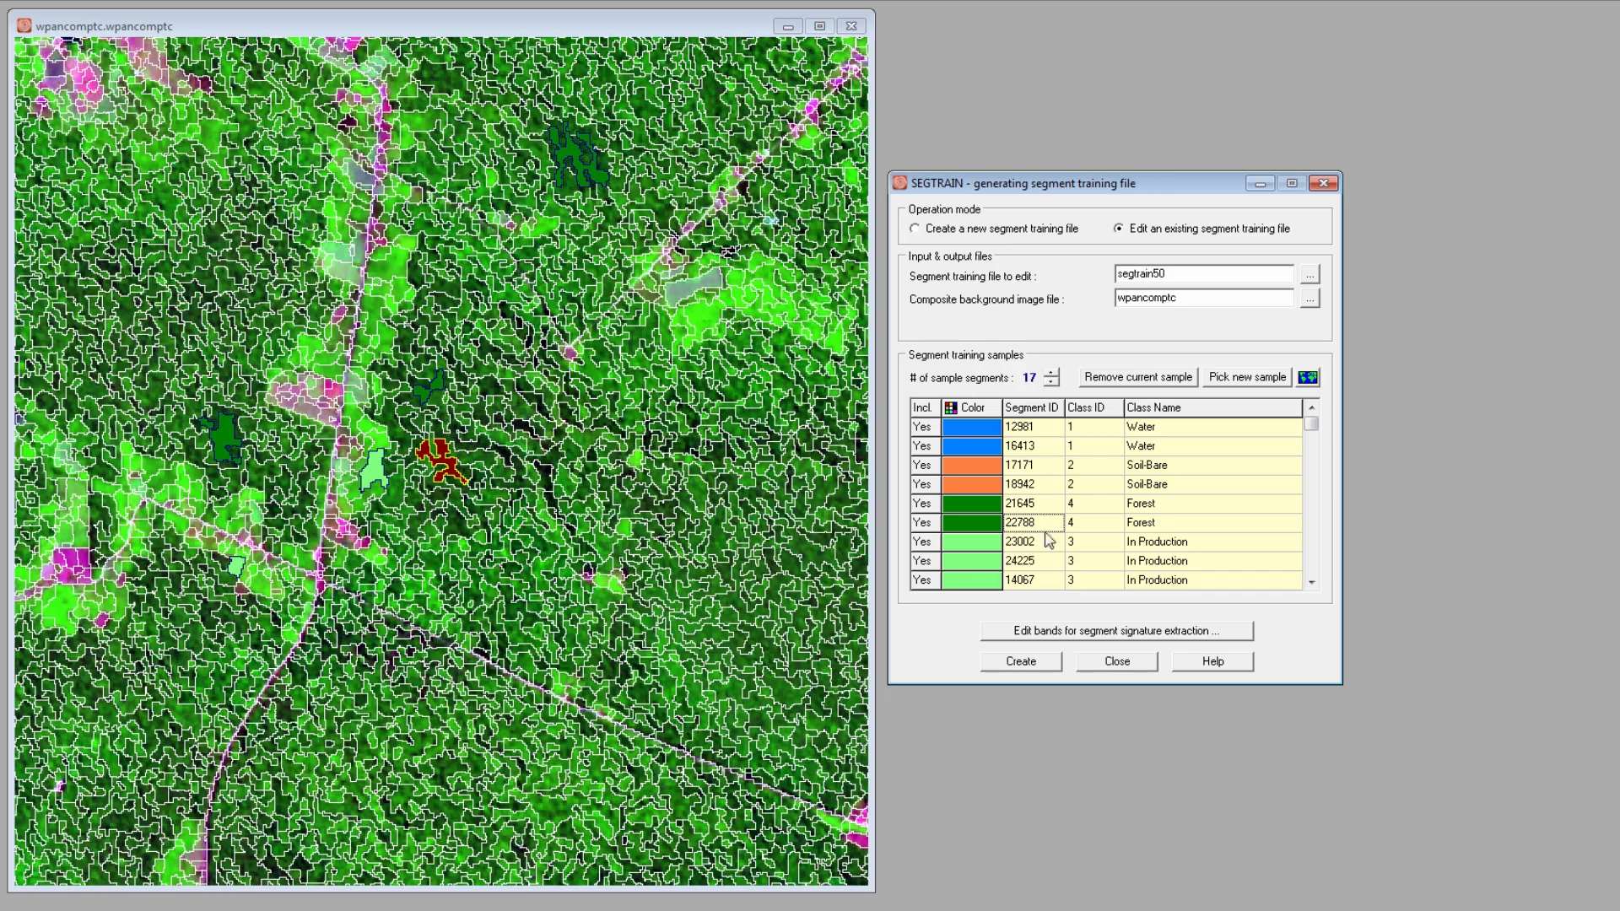
Select a forest sample row in segtrain50 to locate its segment on the image
left_click(1019, 579)
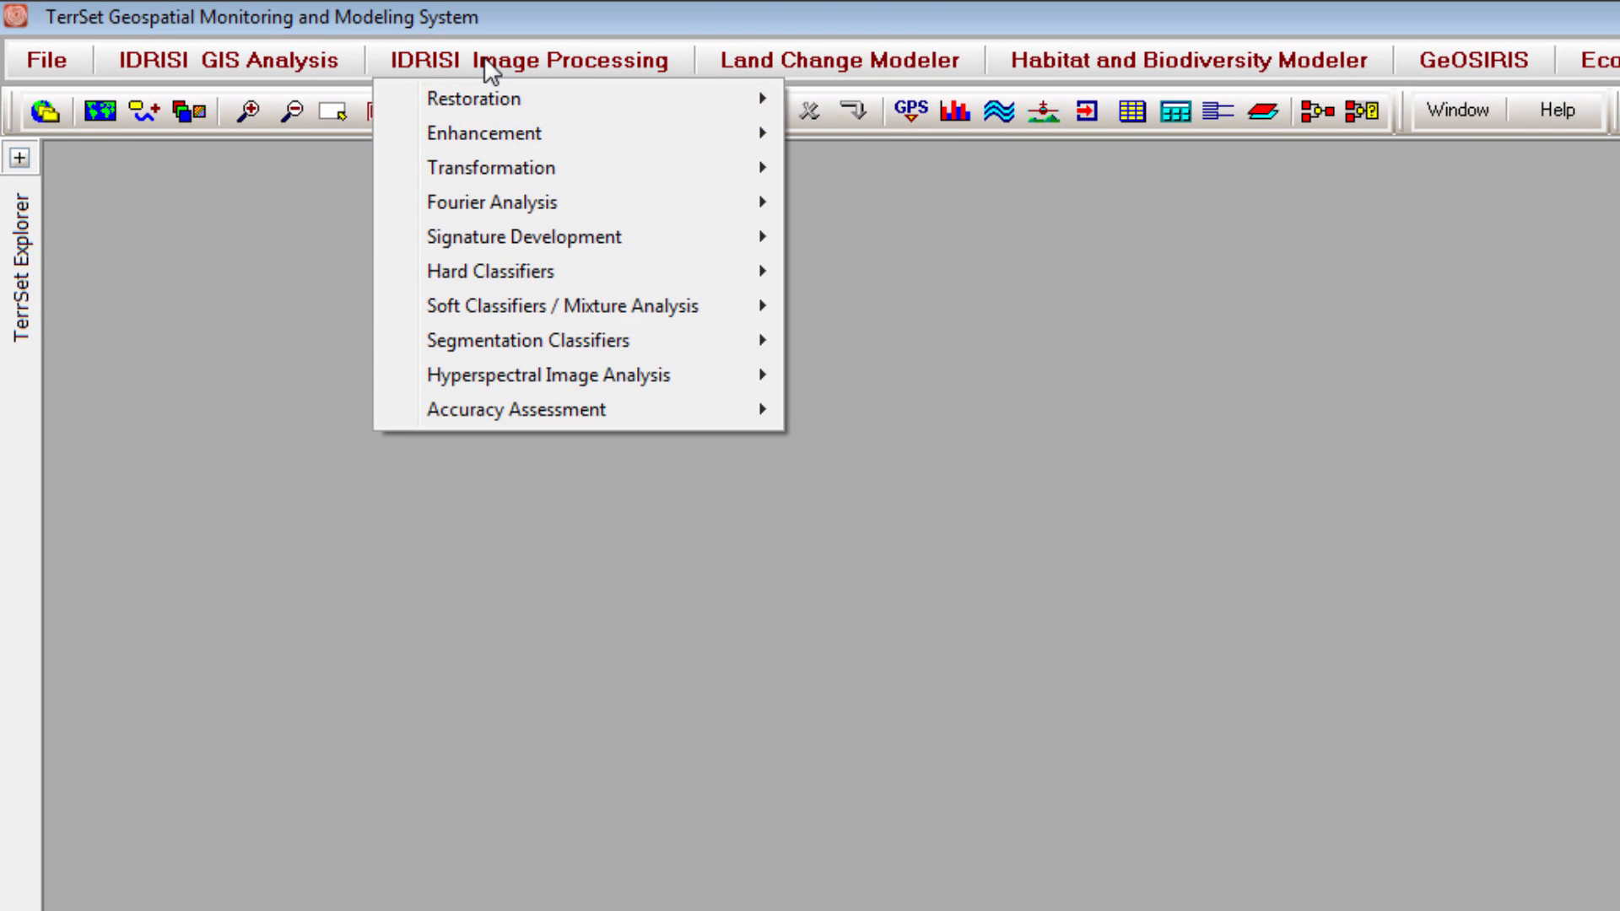
mouse_move(489, 271)
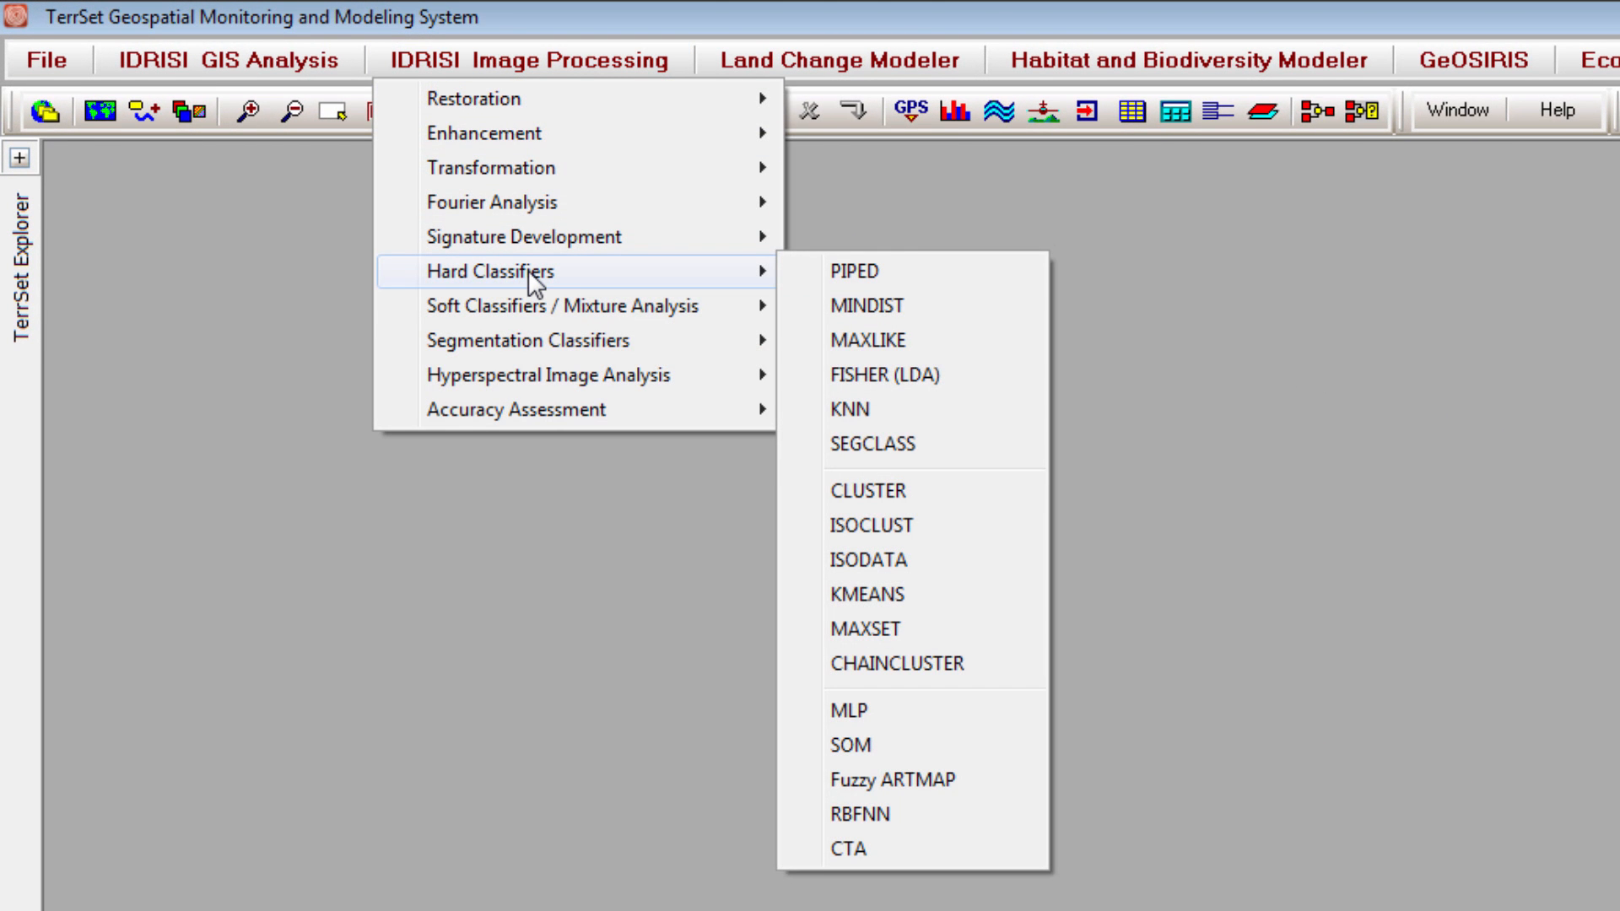
mouse_move(686, 284)
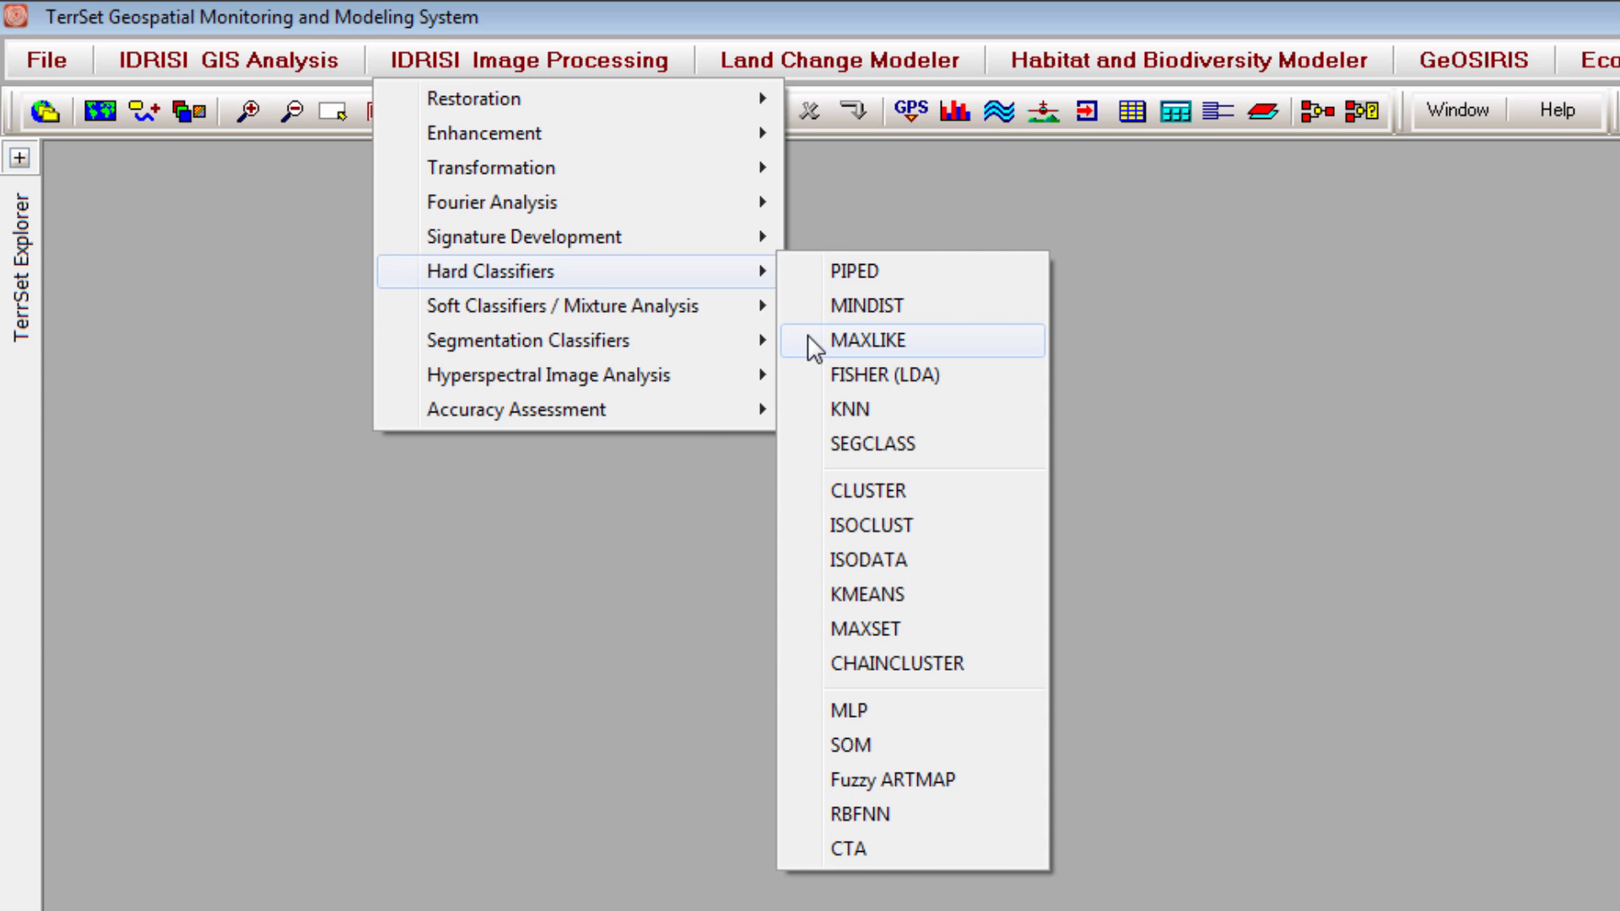
Run MAXLIKE using the Water, Soil-Bare, In Production and Forest signature group
left_click(873, 341)
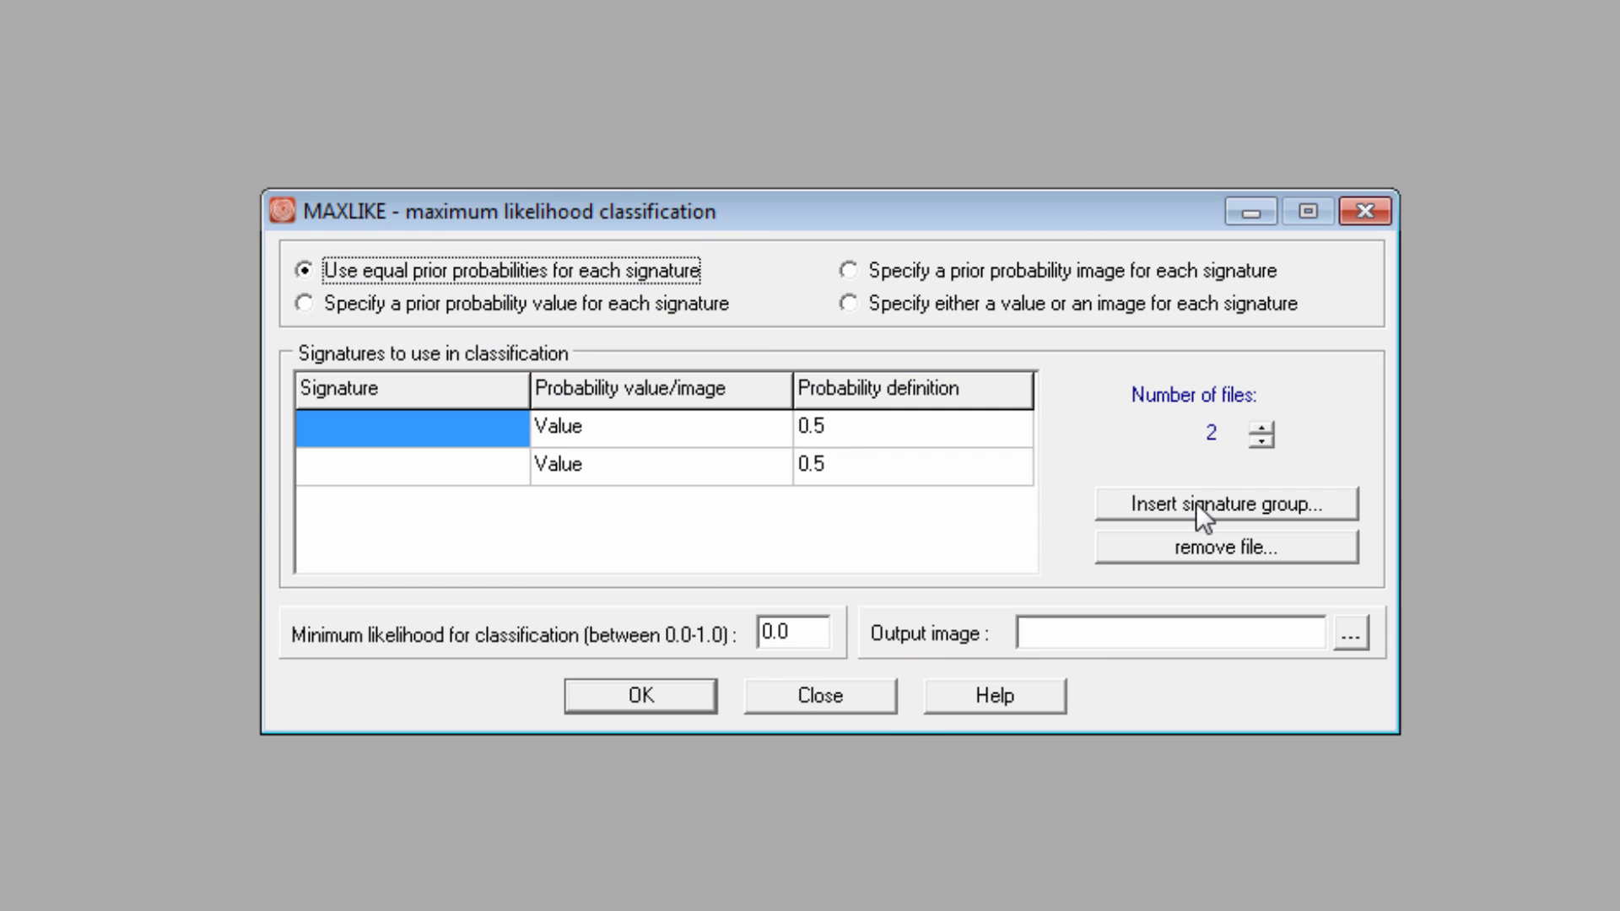
left_click(1225, 505)
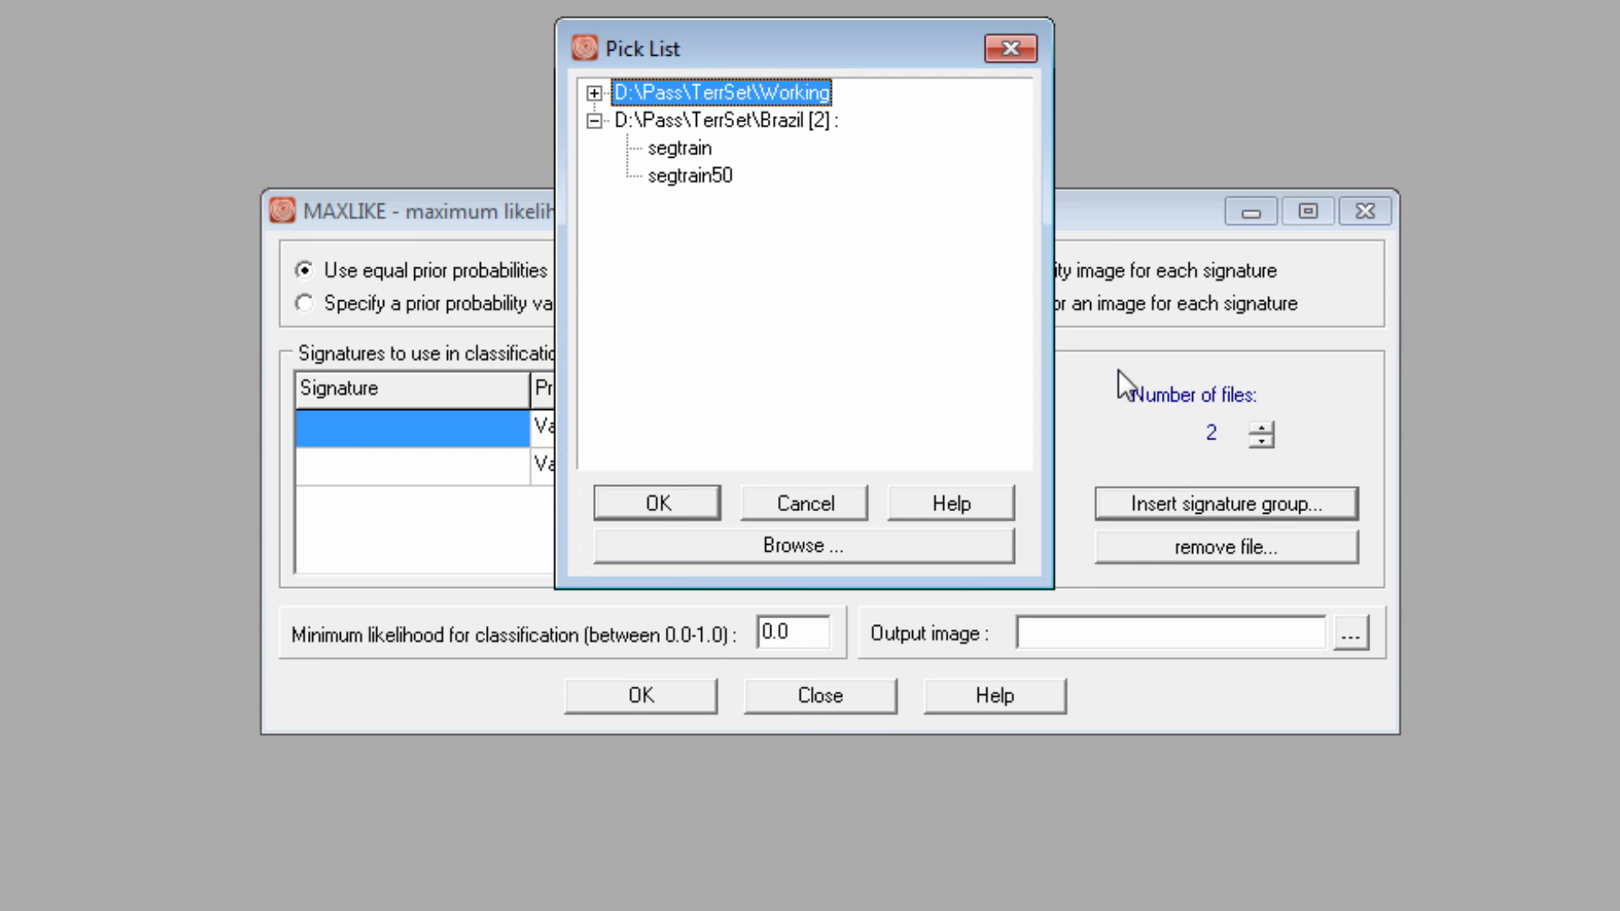
left_click(656, 502)
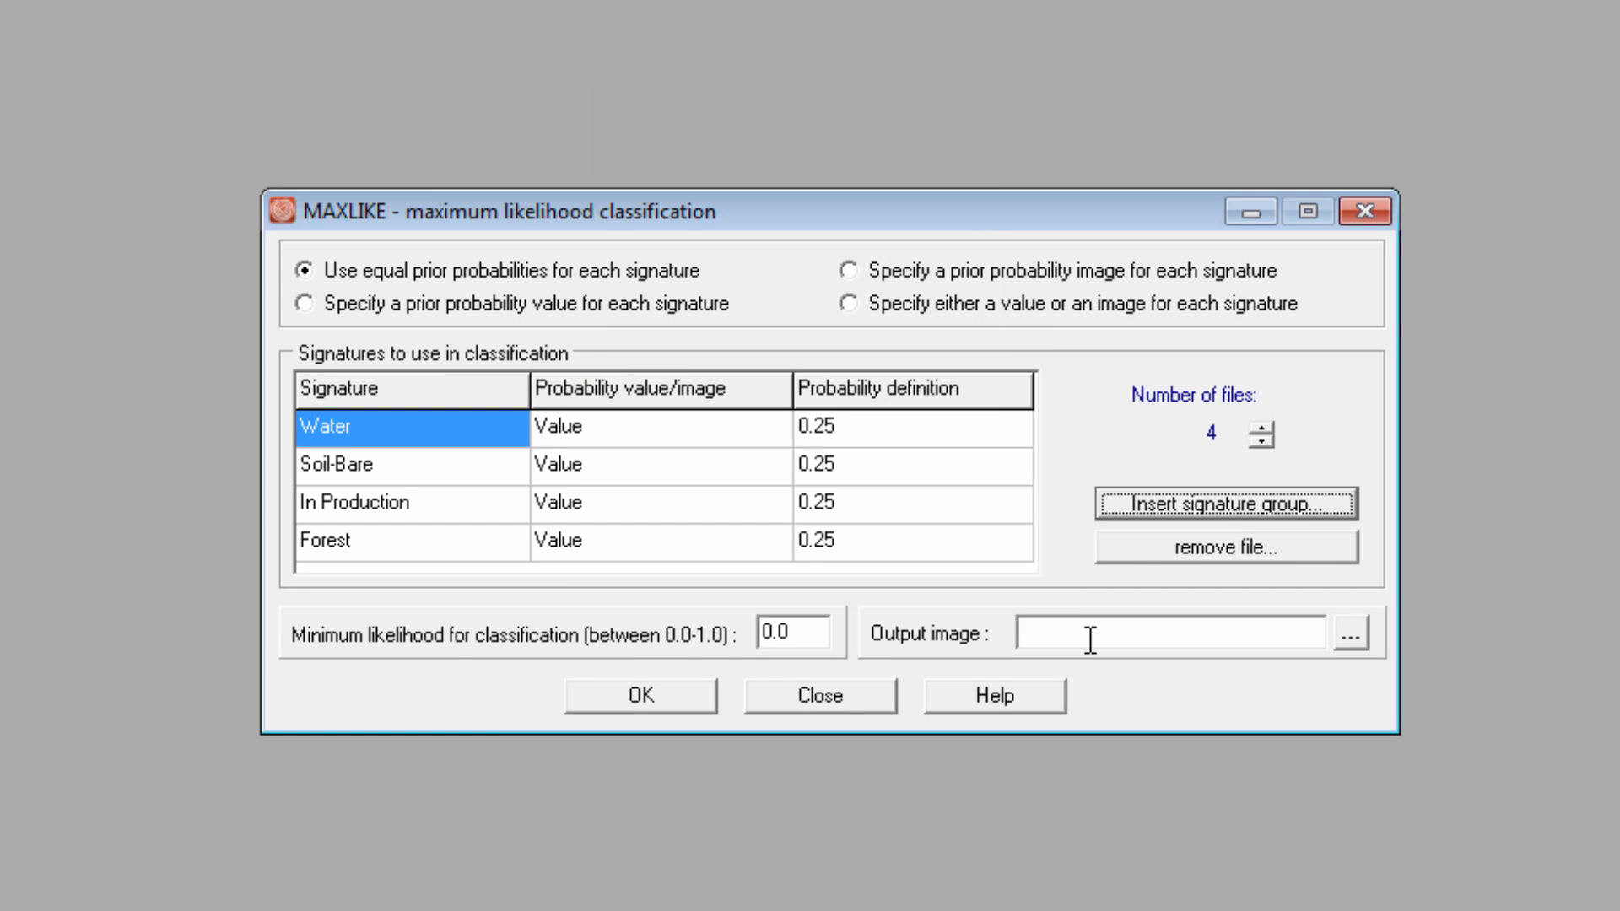
left_click(639, 694)
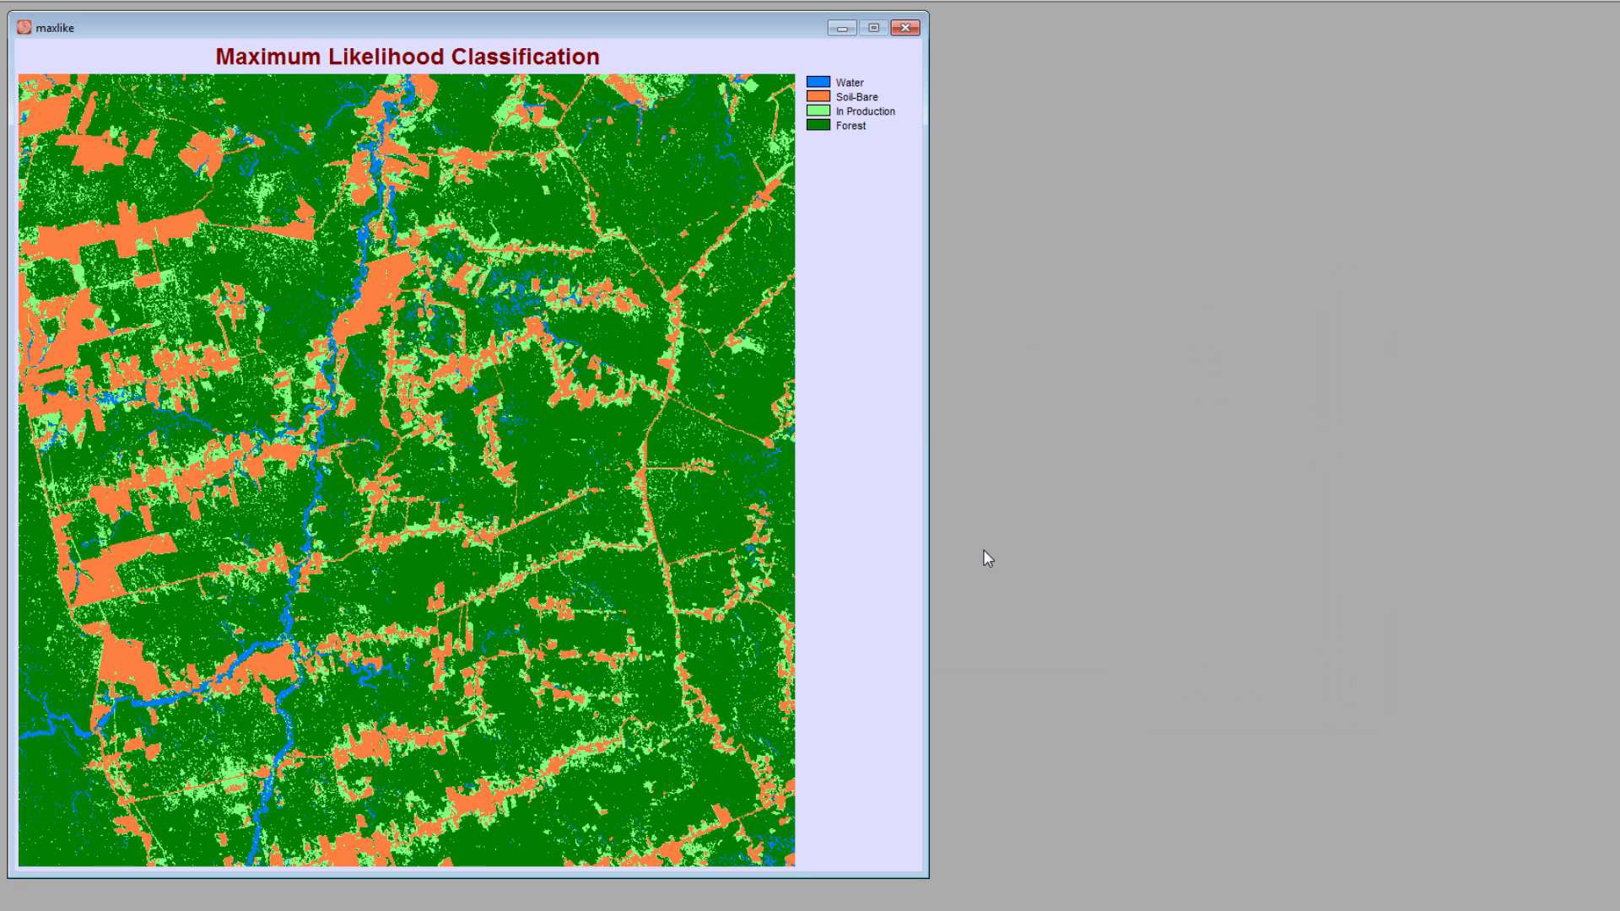
mouse_move(1033, 662)
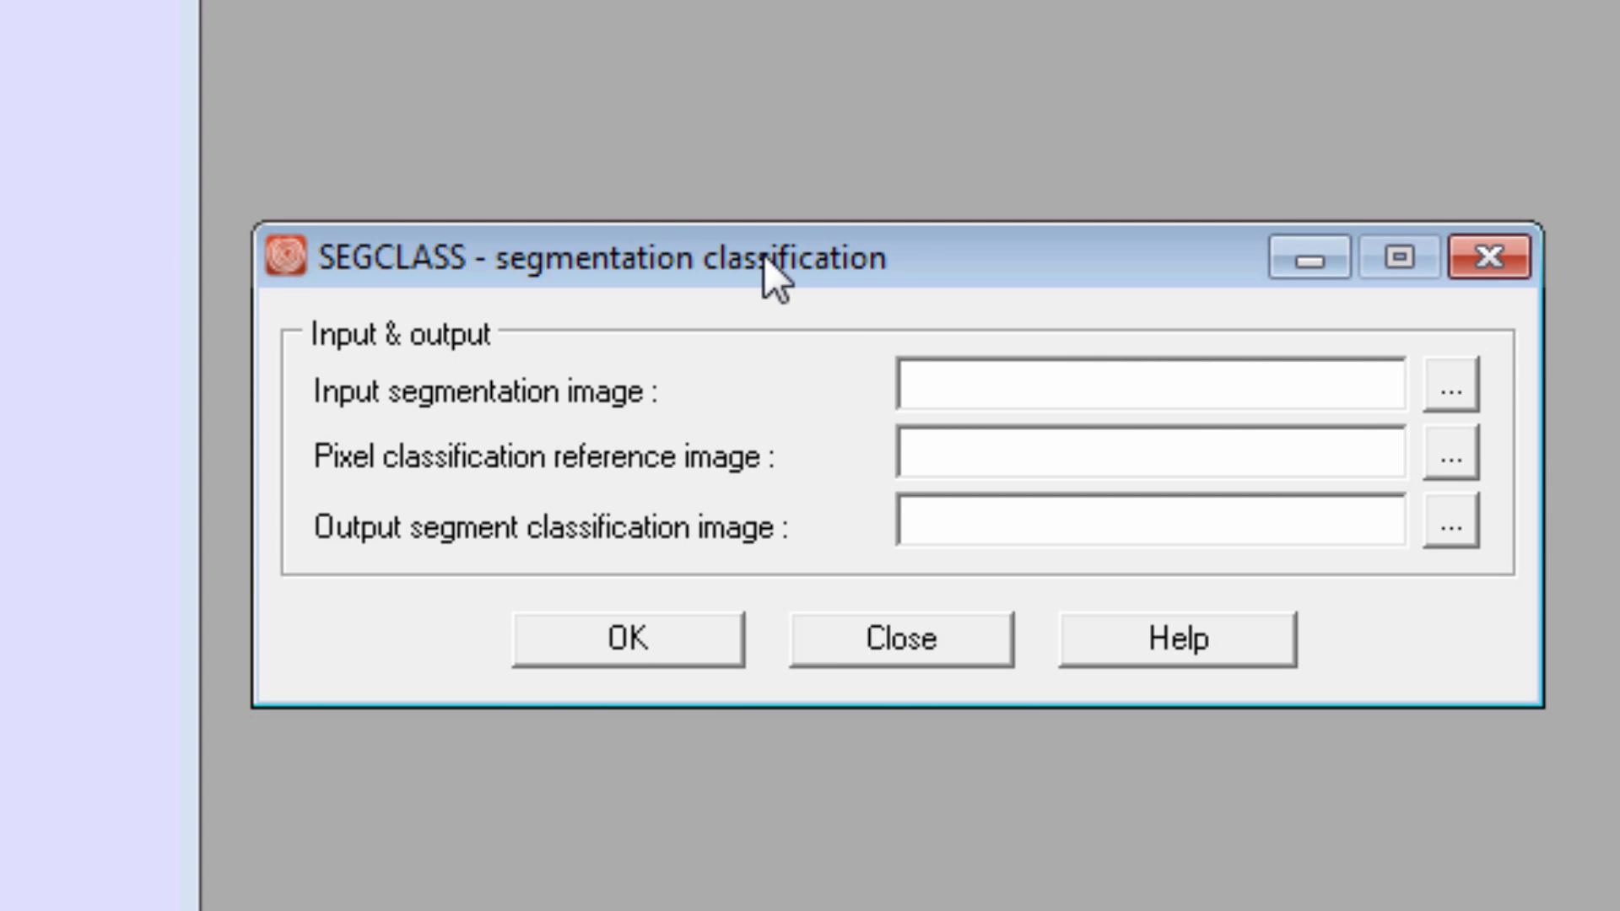
Display segclass50 and segclass150 in adjacent map windows
left_click(1136, 390)
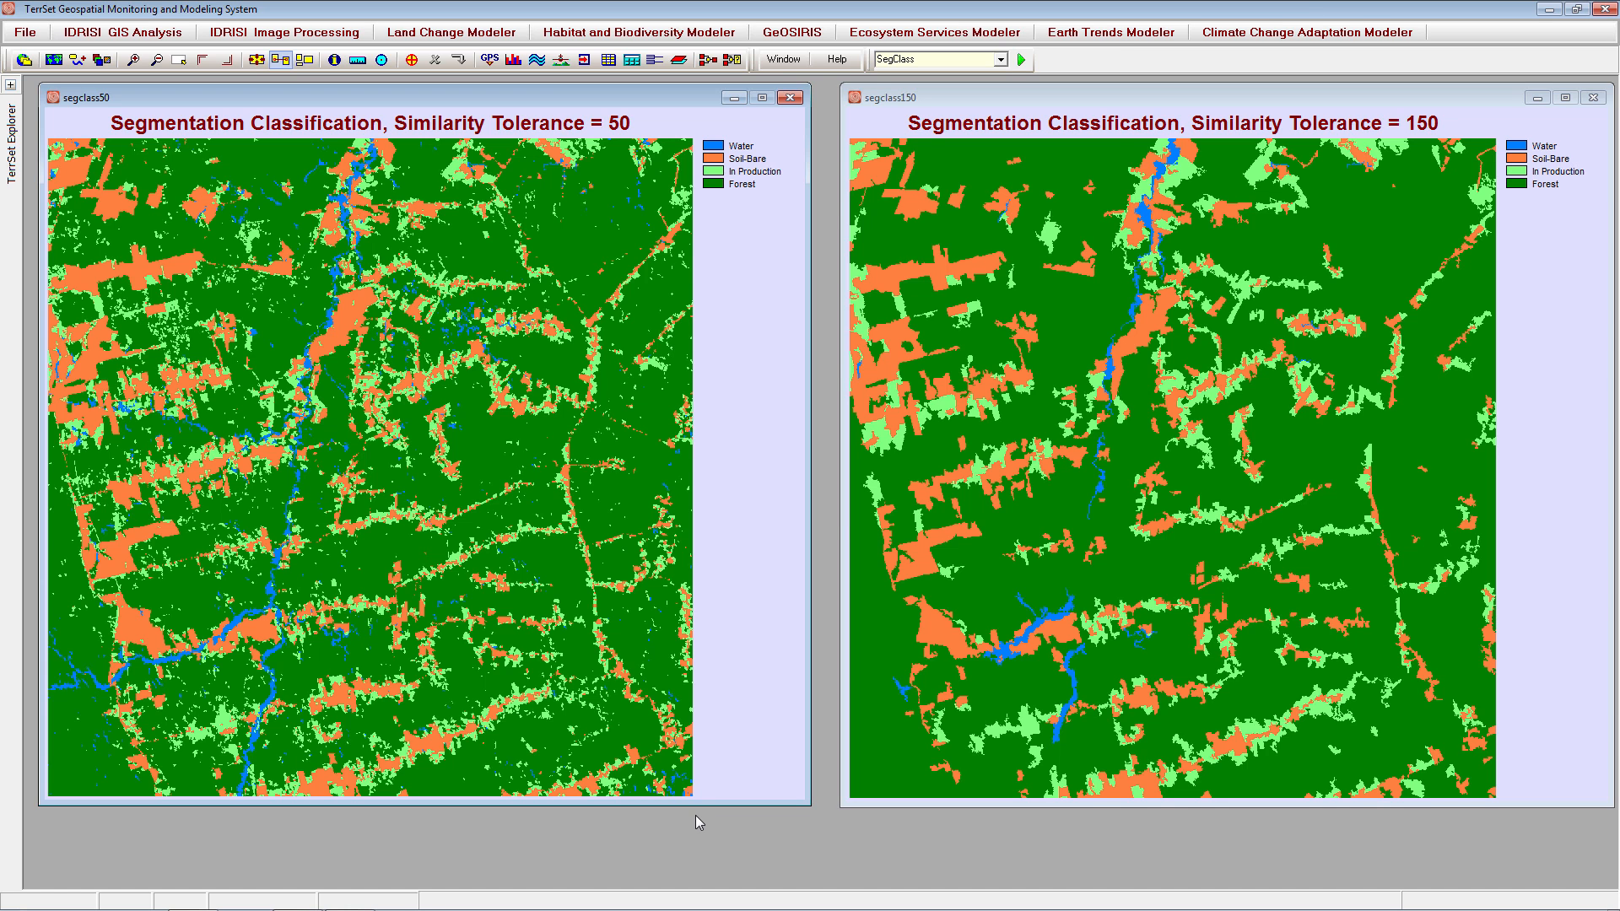
mouse_move(707, 824)
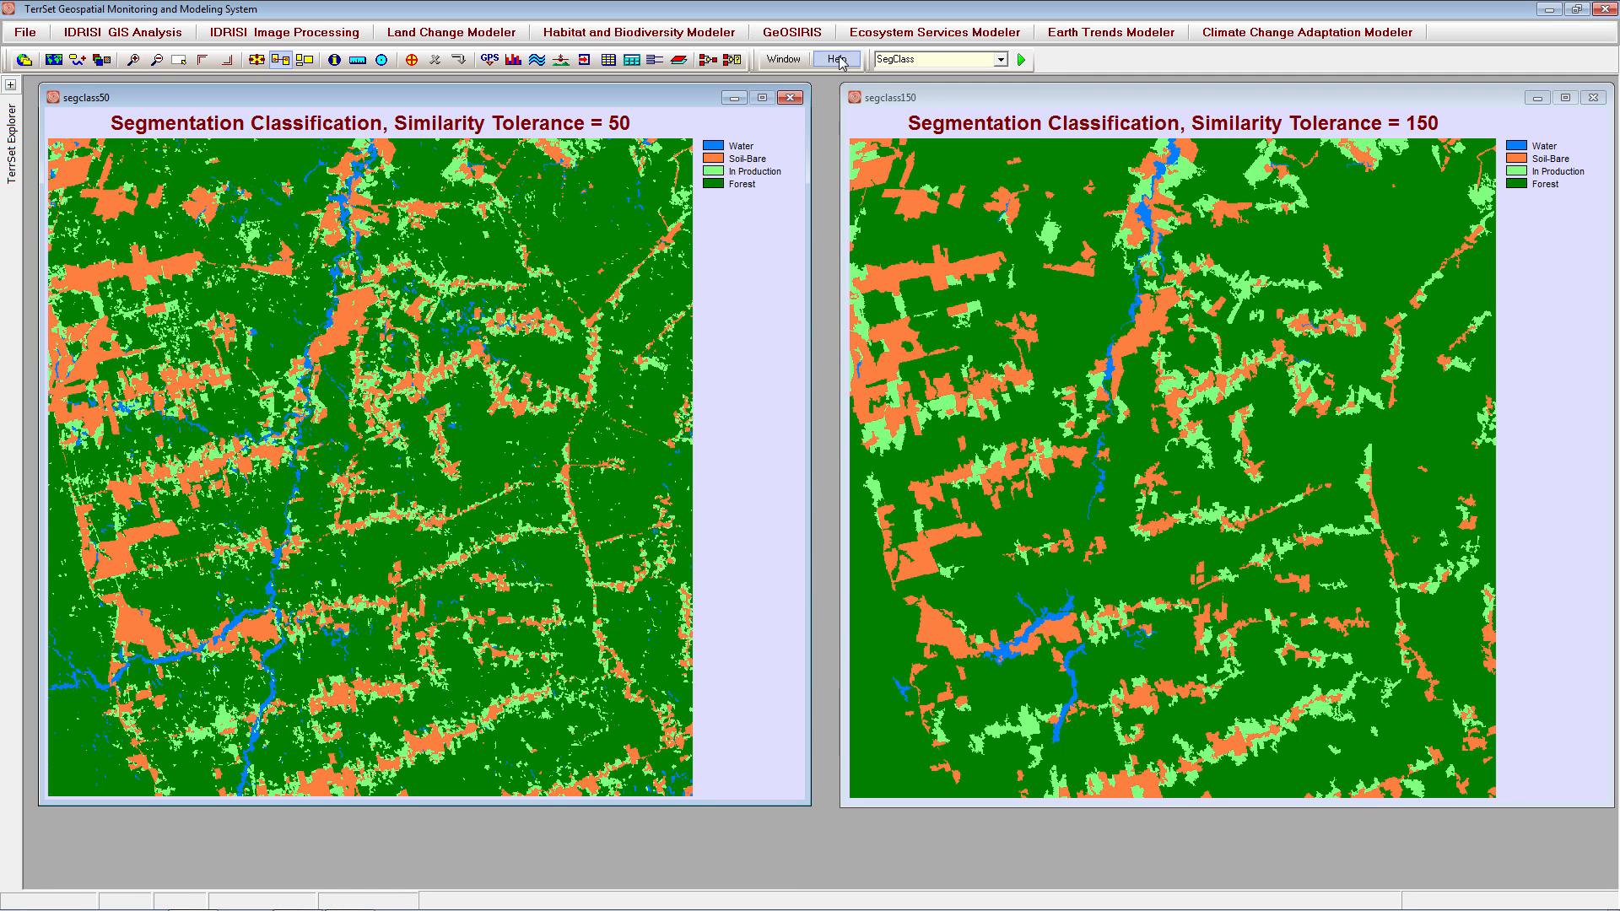
Open the Help menu to list the TerrSet Tutorial and Manual
left_click(837, 59)
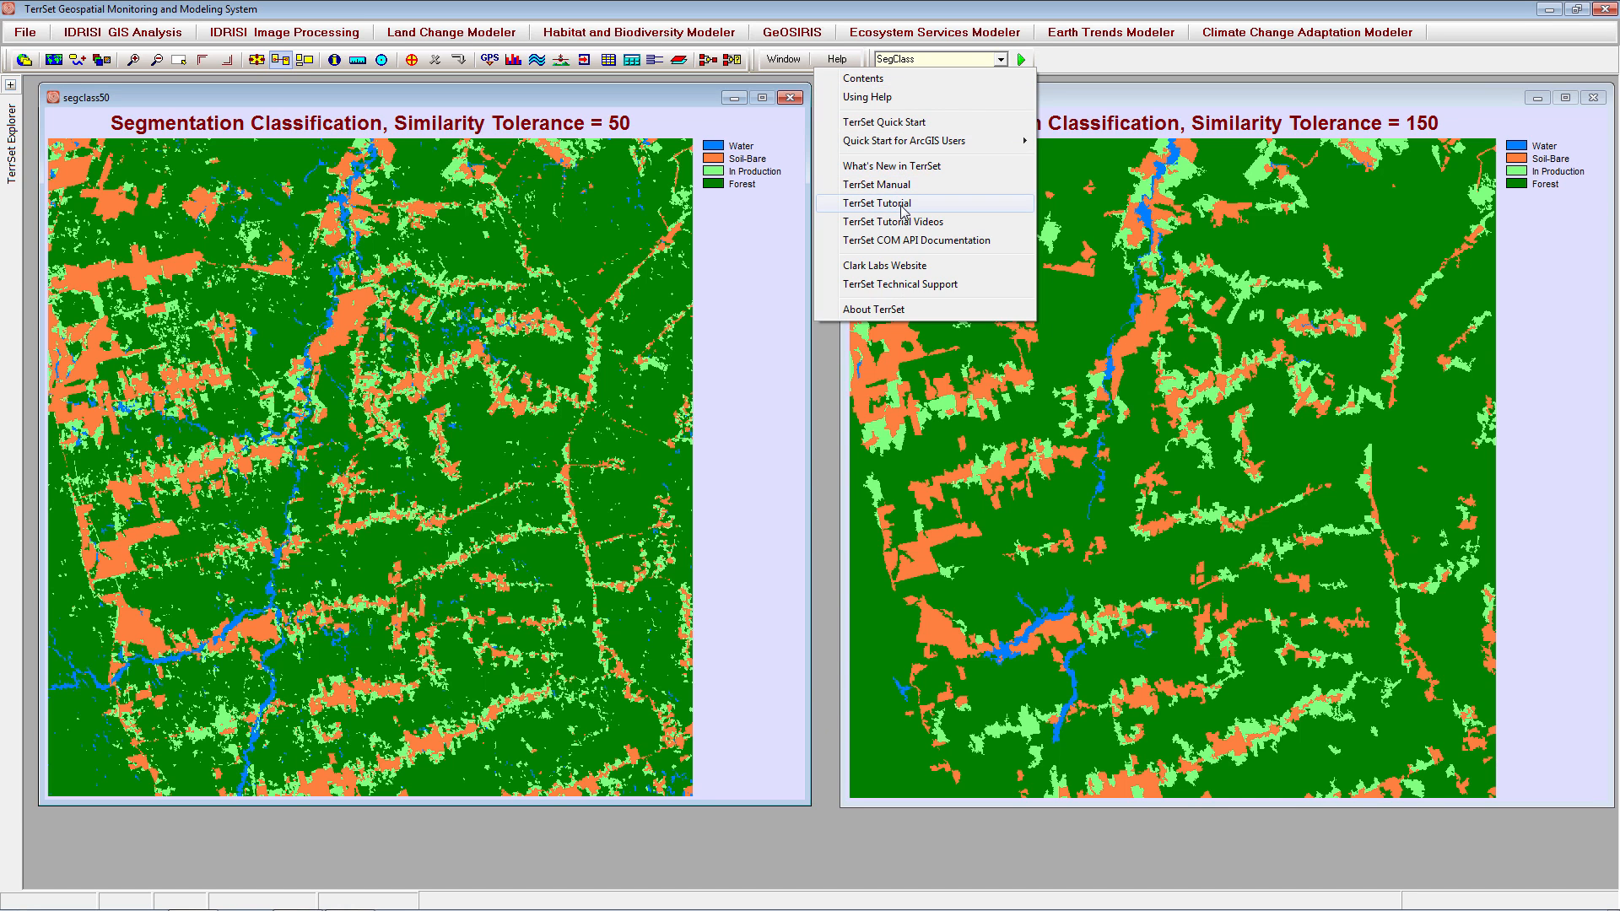
mouse_move(857, 354)
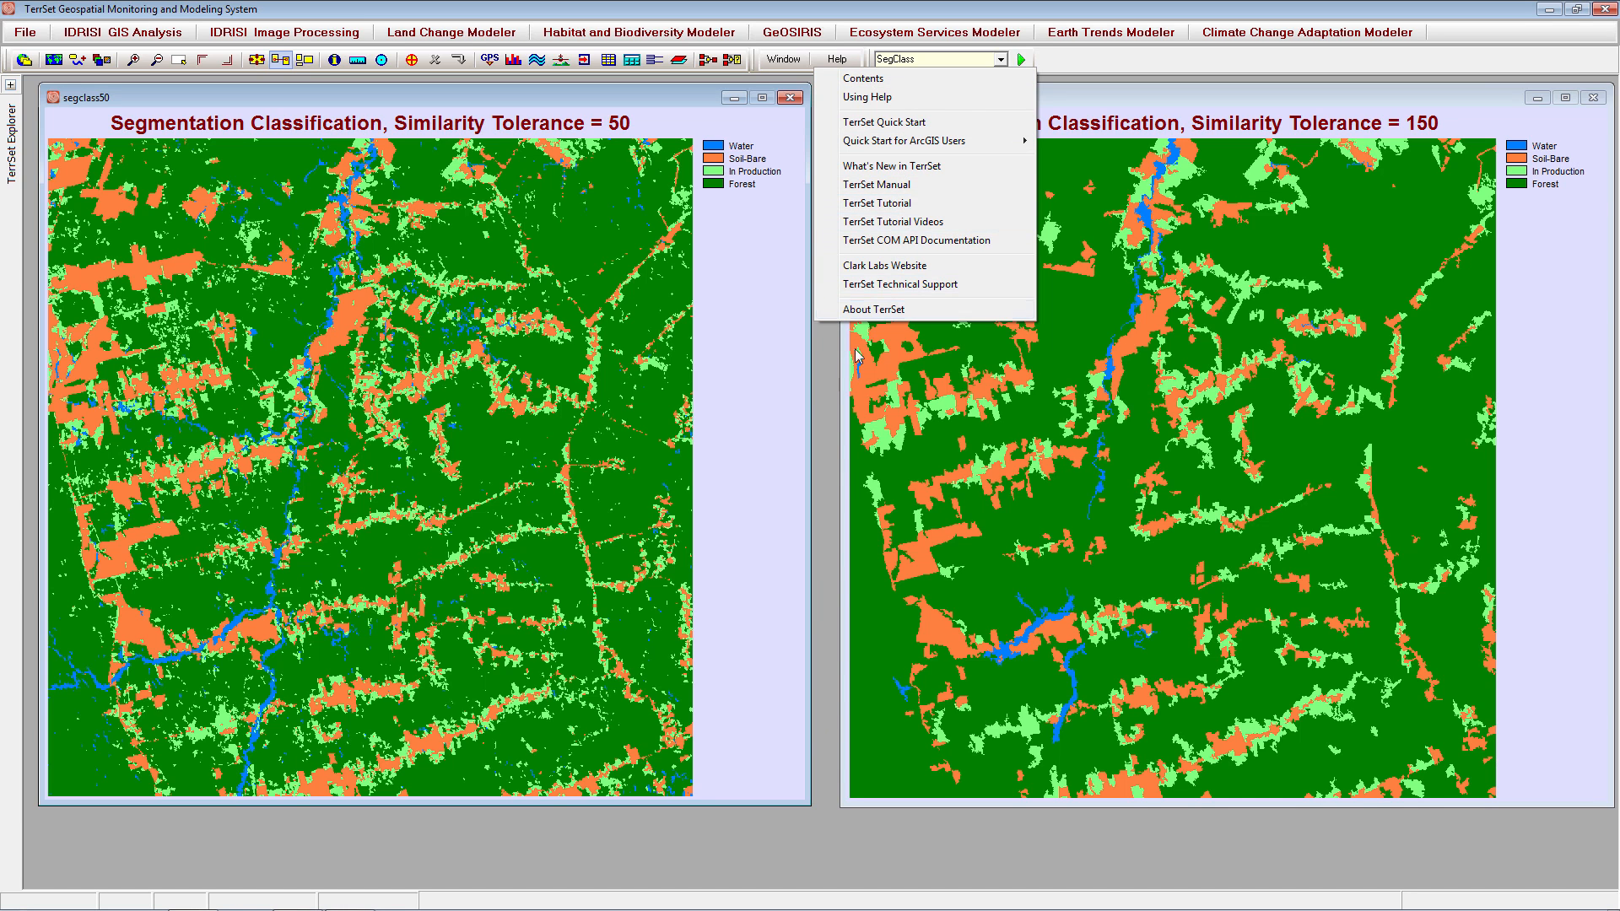